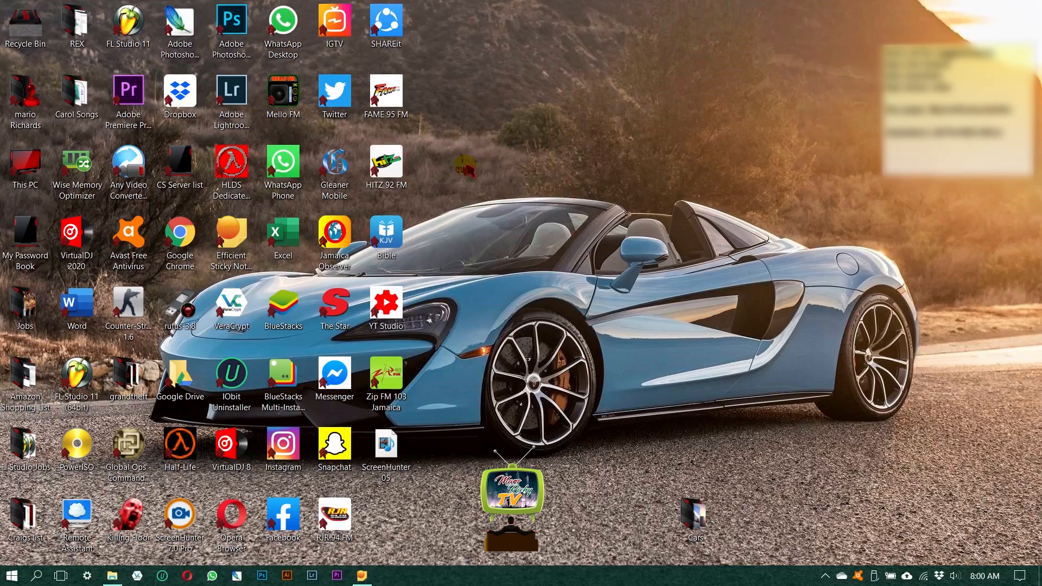
# - Launch VeraCrypt from the desktop shortcut and open the Volumes menu
pyautogui.doubleClick(231, 298)
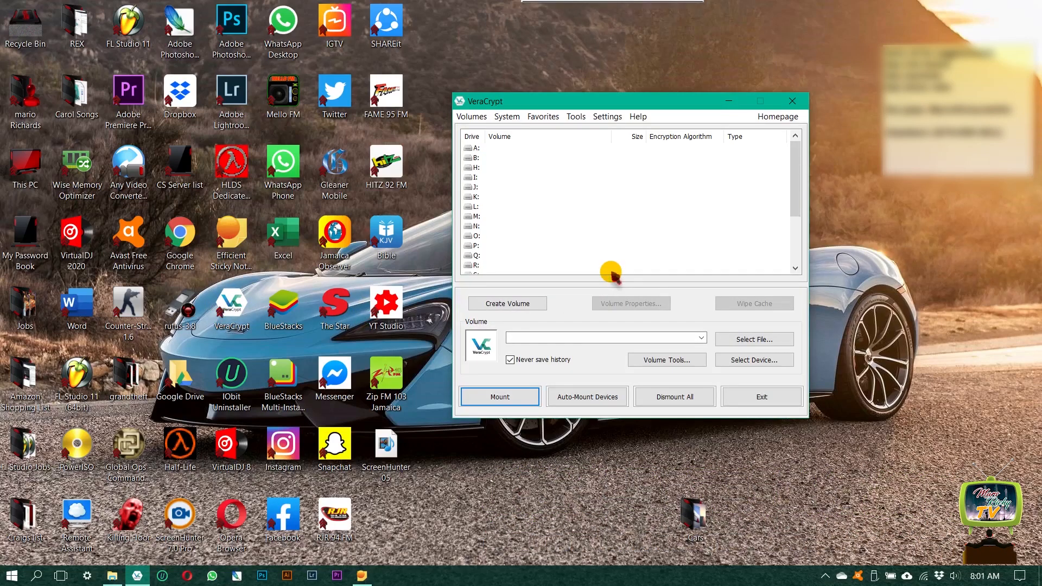
pyautogui.moveTo(607, 217)
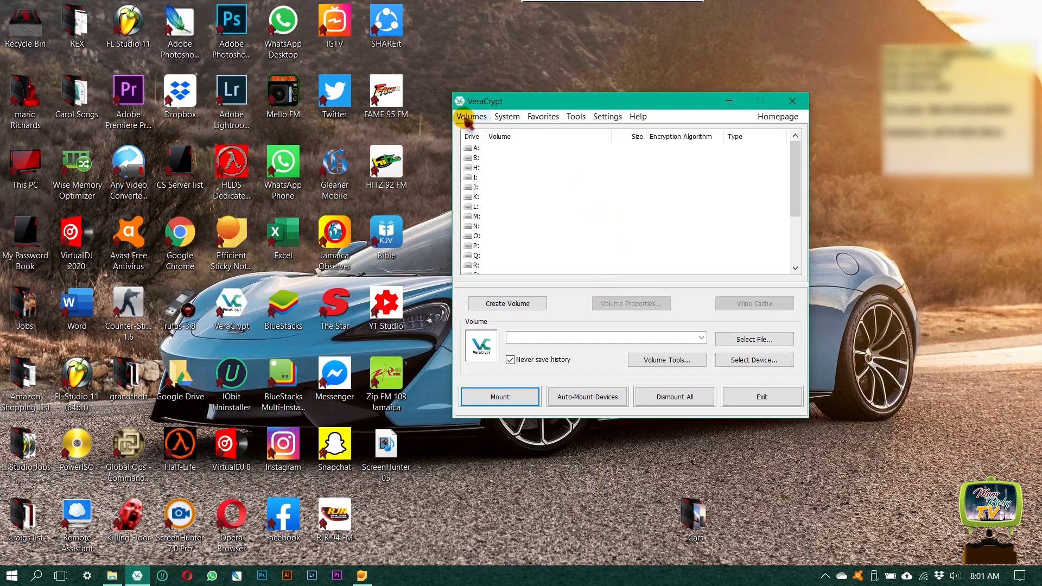
pyautogui.click(471, 116)
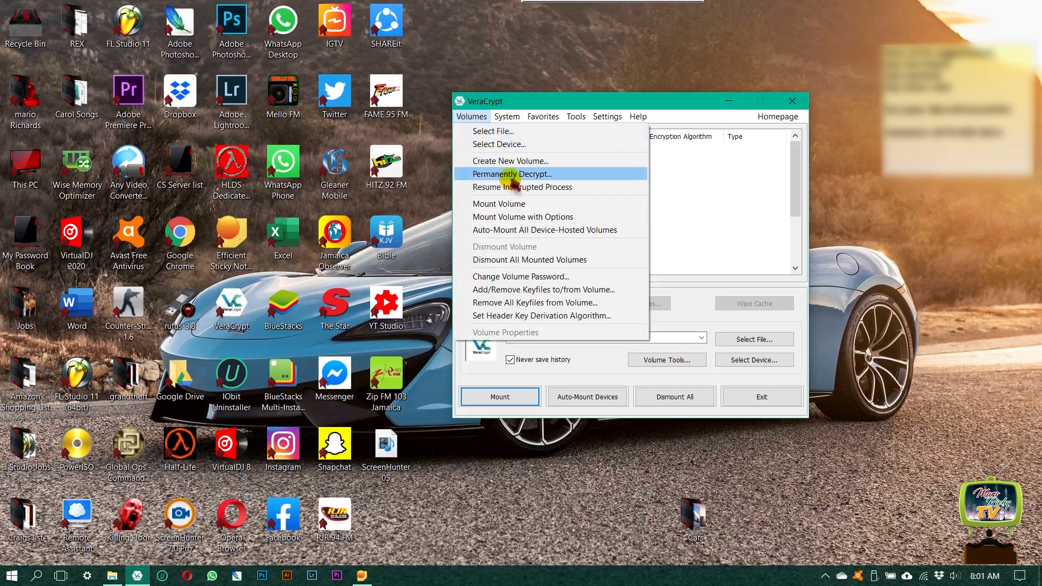
# - Start the Volume Creation Wizard with a standard encrypted file container
pyautogui.click(510, 161)
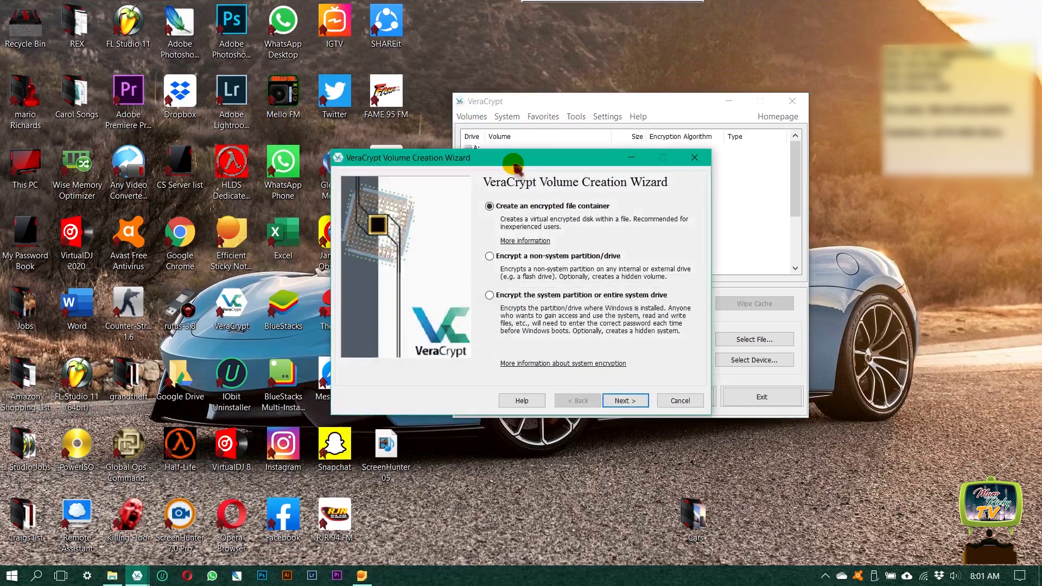
pyautogui.moveTo(527, 284)
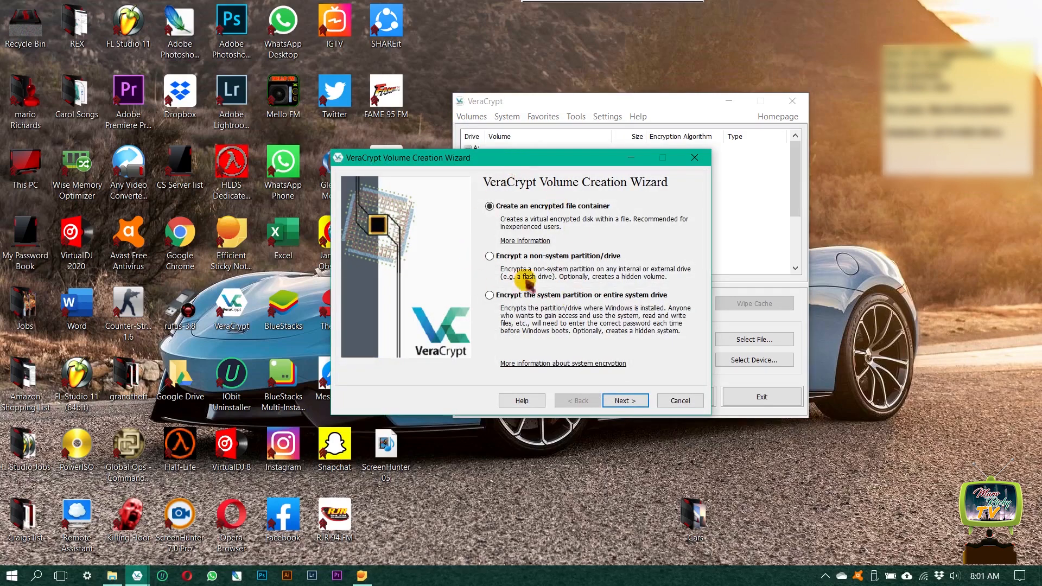
pyautogui.click(624, 400)
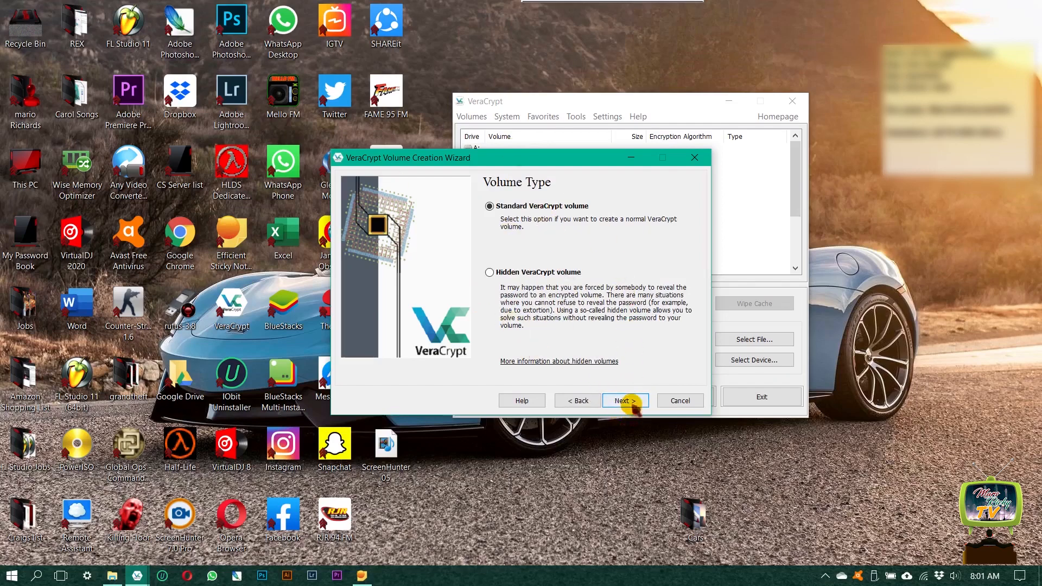
pyautogui.click(623, 400)
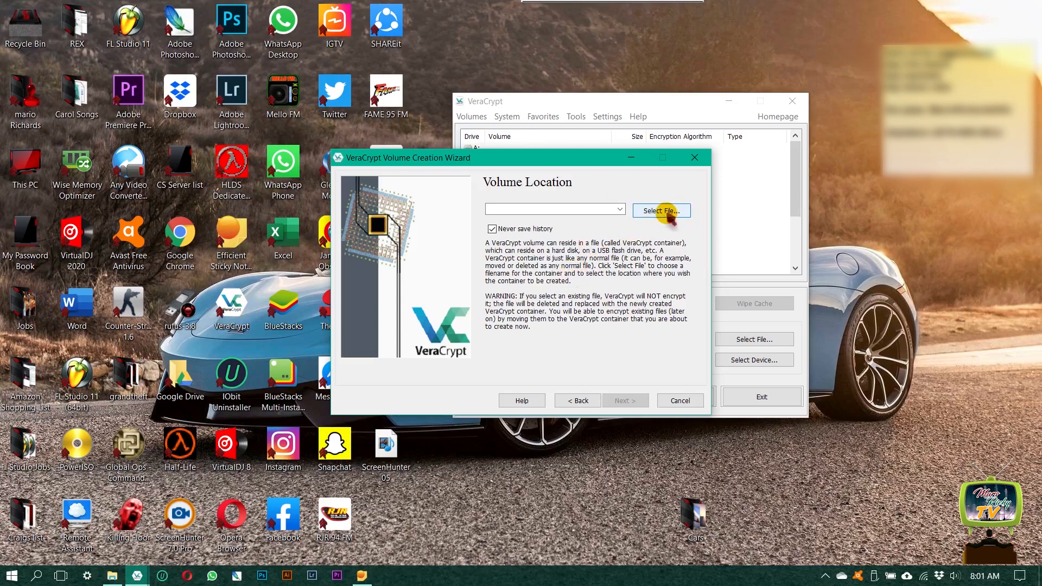
# - Save the container file as 'Test' on the Desktop
pyautogui.click(661, 211)
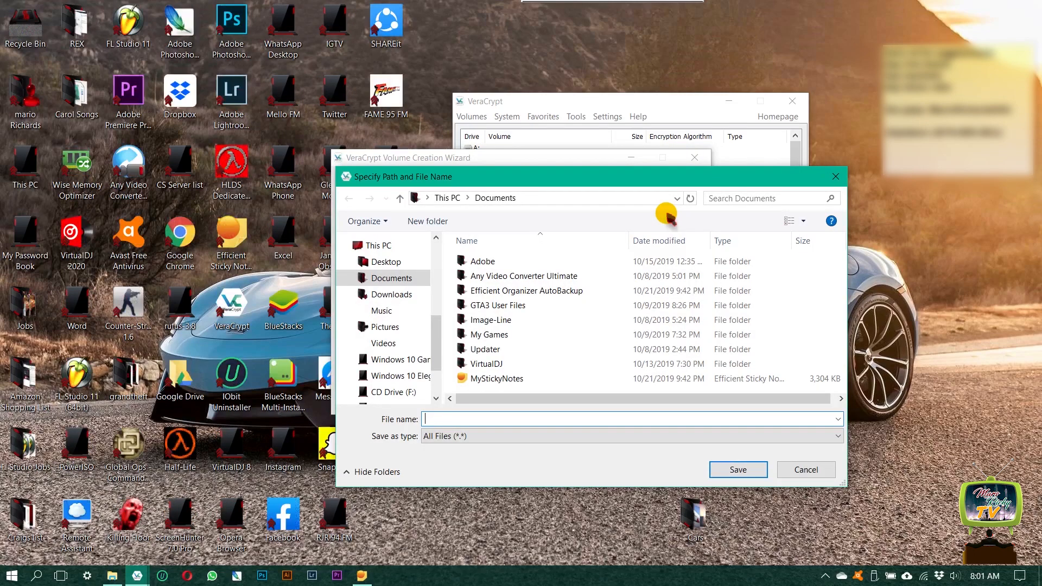
pyautogui.click(386, 261)
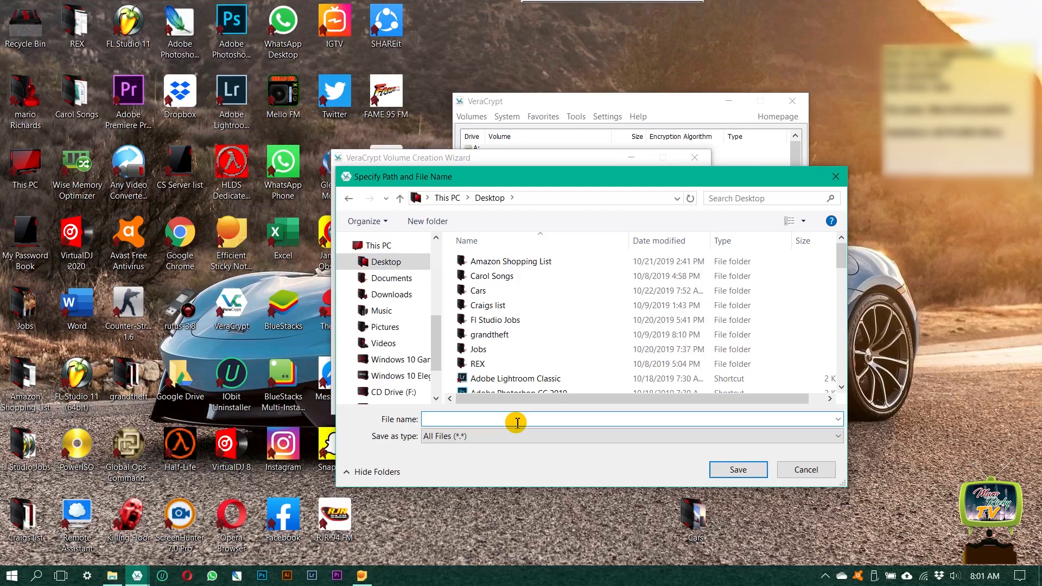
pyautogui.write('T')
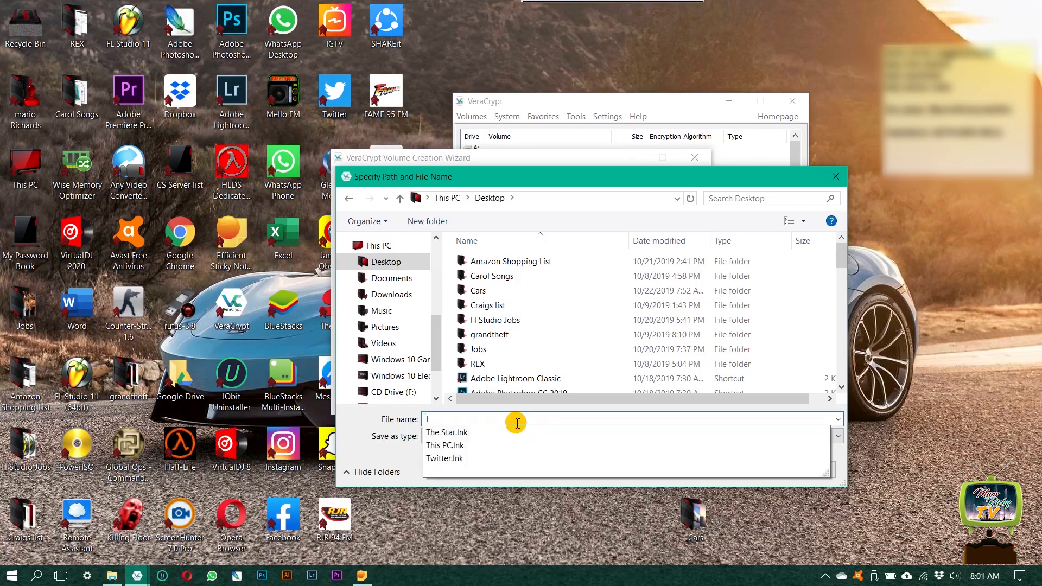
pyautogui.write('est')
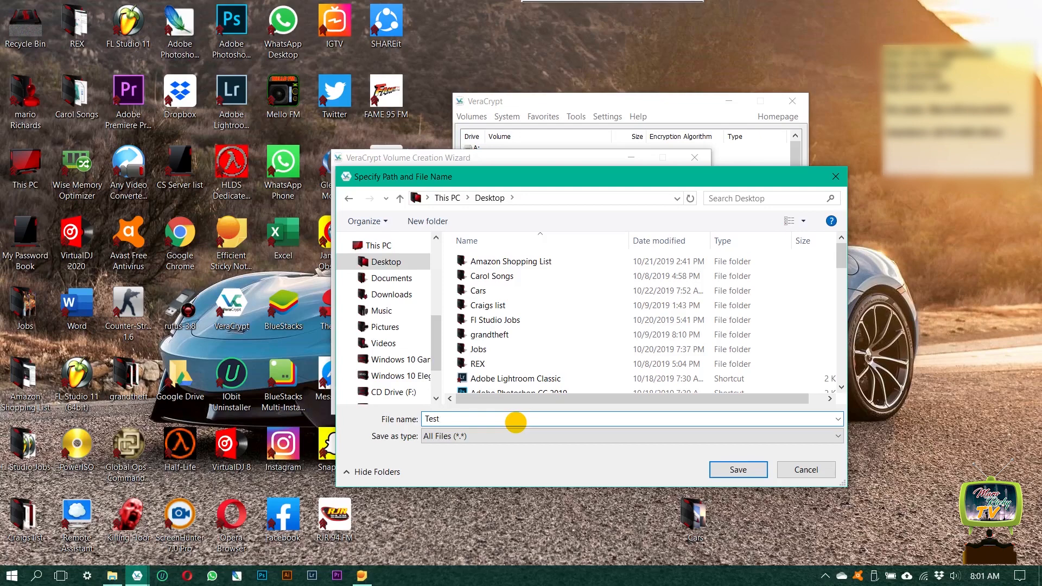
pyautogui.moveTo(745, 407)
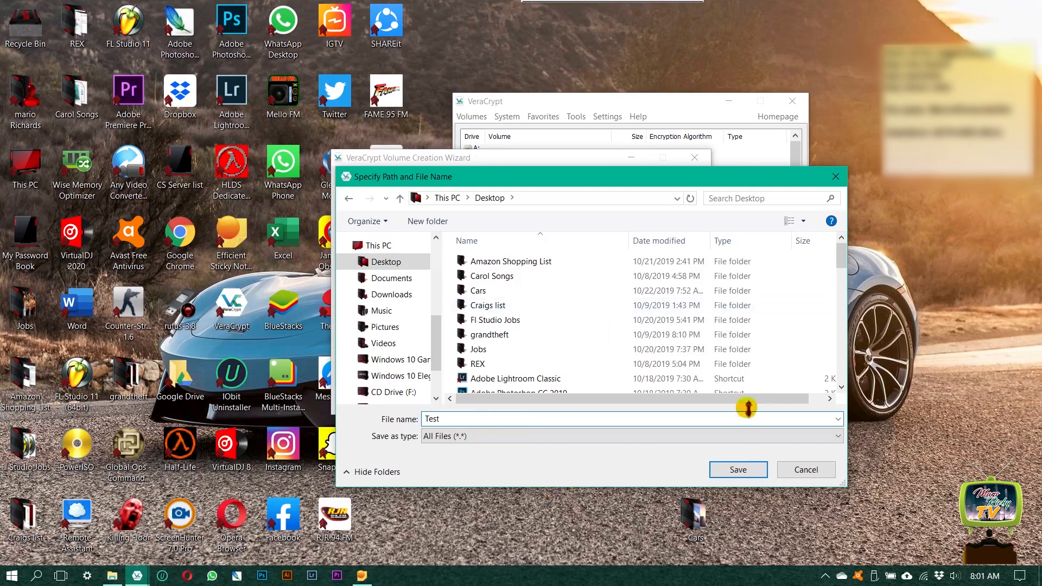
pyautogui.click(737, 469)
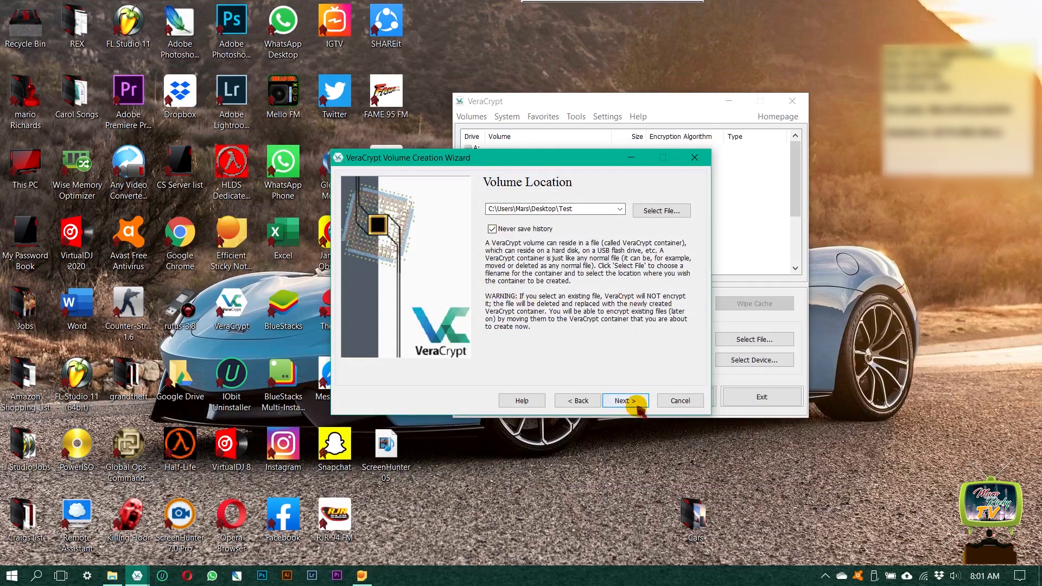
# - Accept the Test location and keep AES with SHA-512 encryption
pyautogui.click(624, 401)
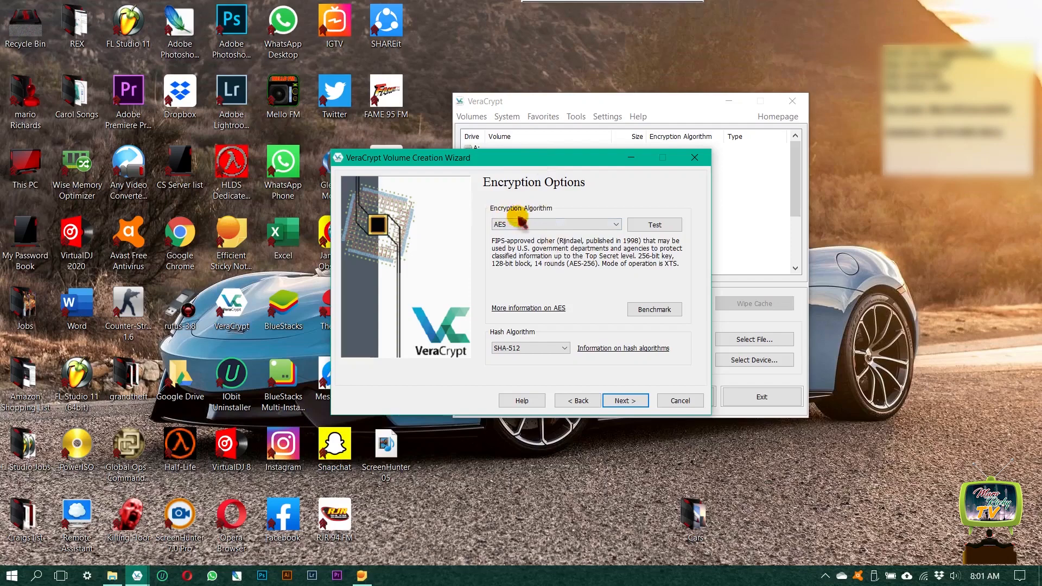
pyautogui.moveTo(632, 415)
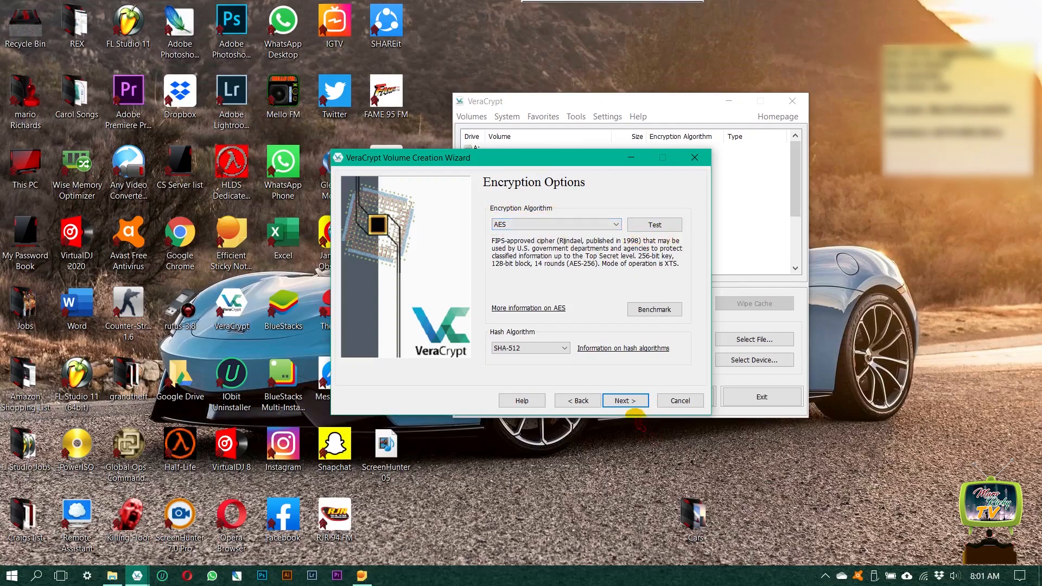
pyautogui.click(624, 400)
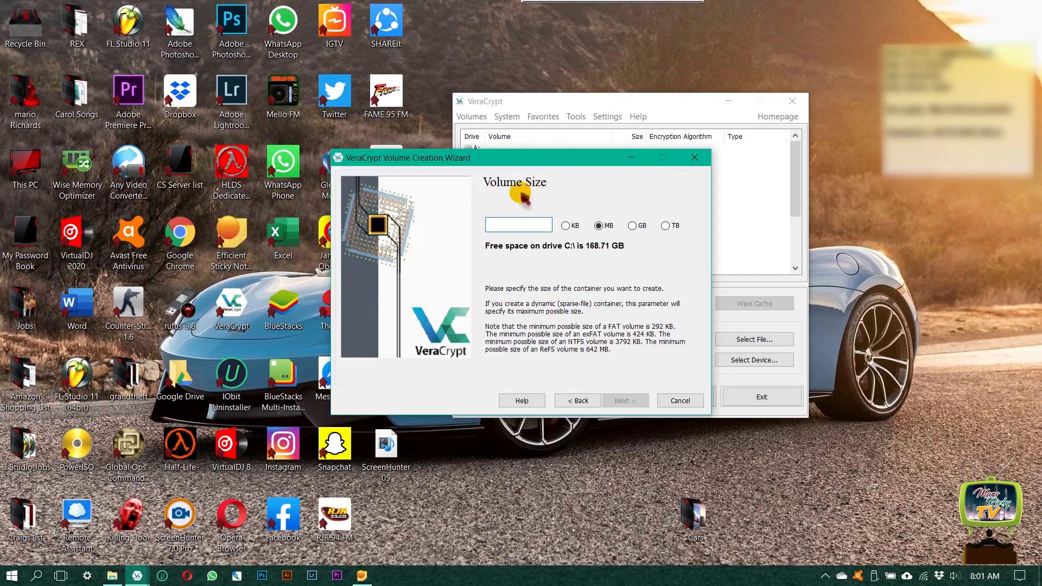
pyautogui.moveTo(588, 251)
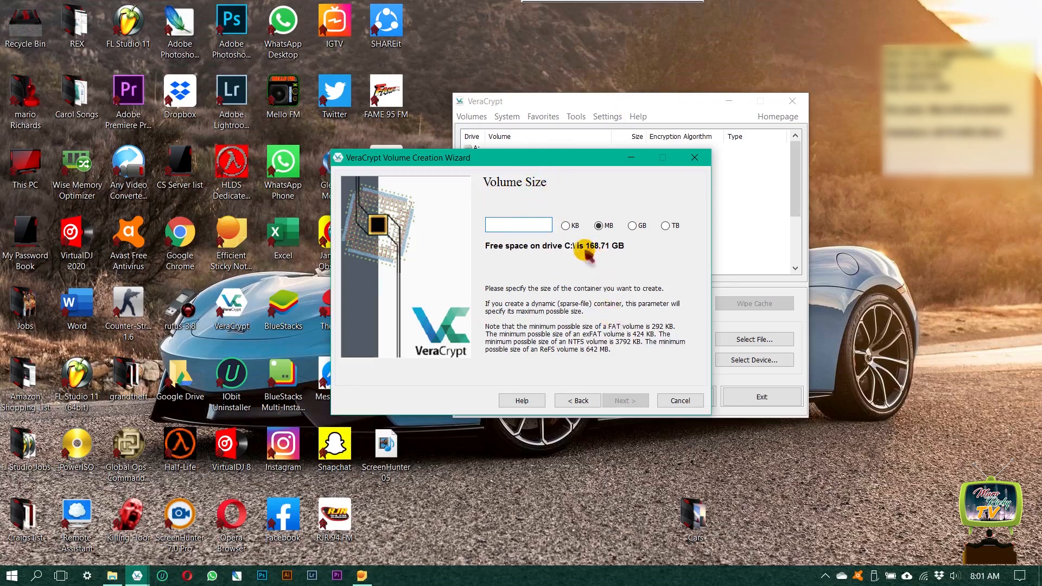
# - Enter 1 GB as the container size and continue
pyautogui.click(518, 224)
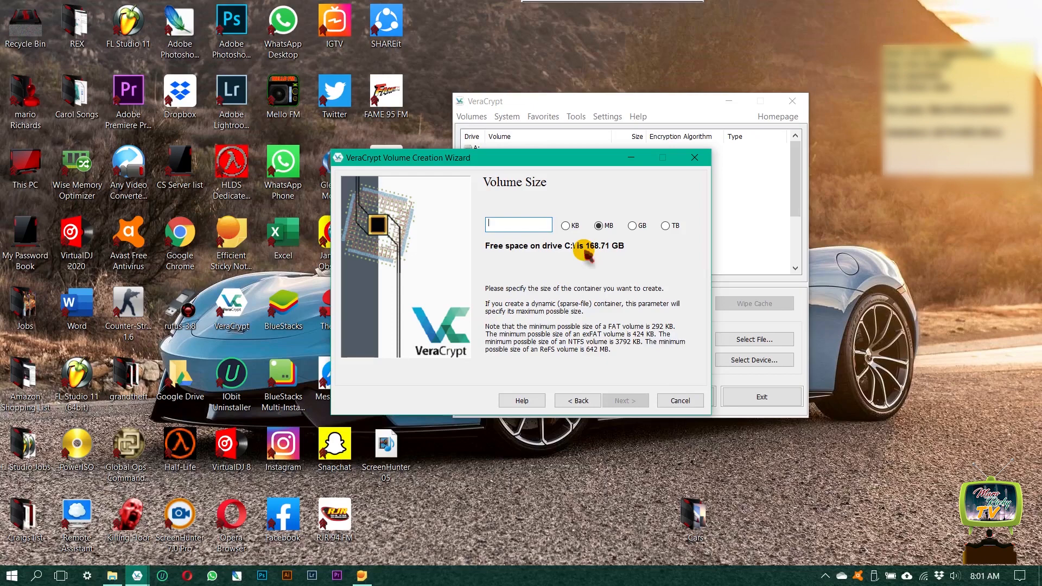
pyautogui.moveTo(738, 240)
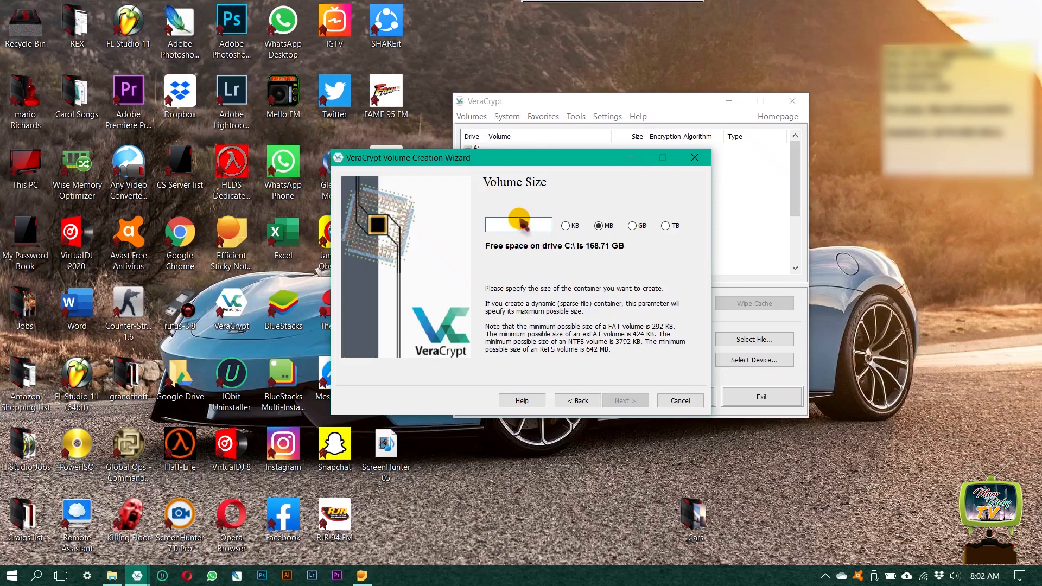
pyautogui.write('1')
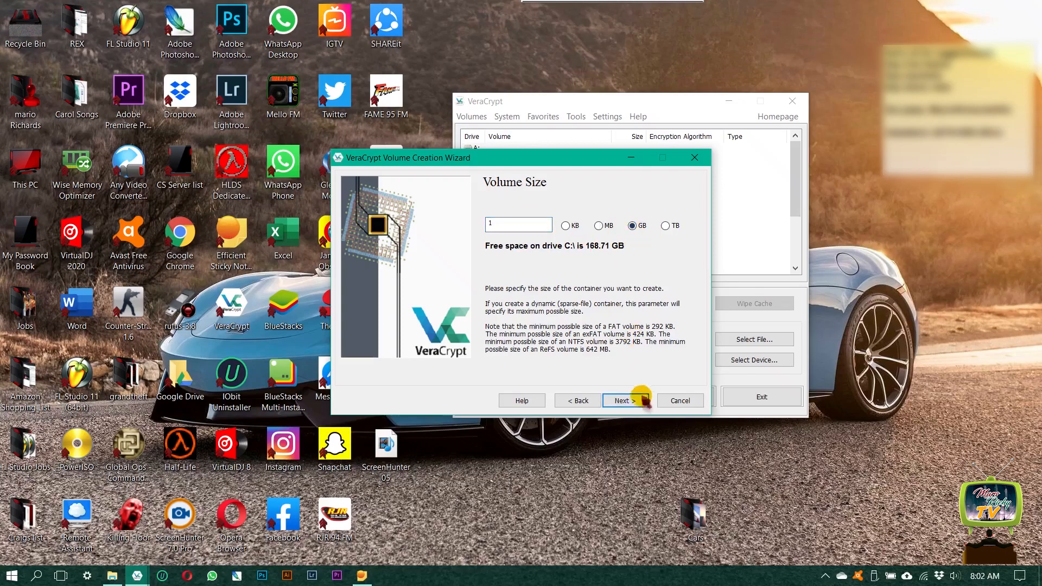
pyautogui.click(623, 400)
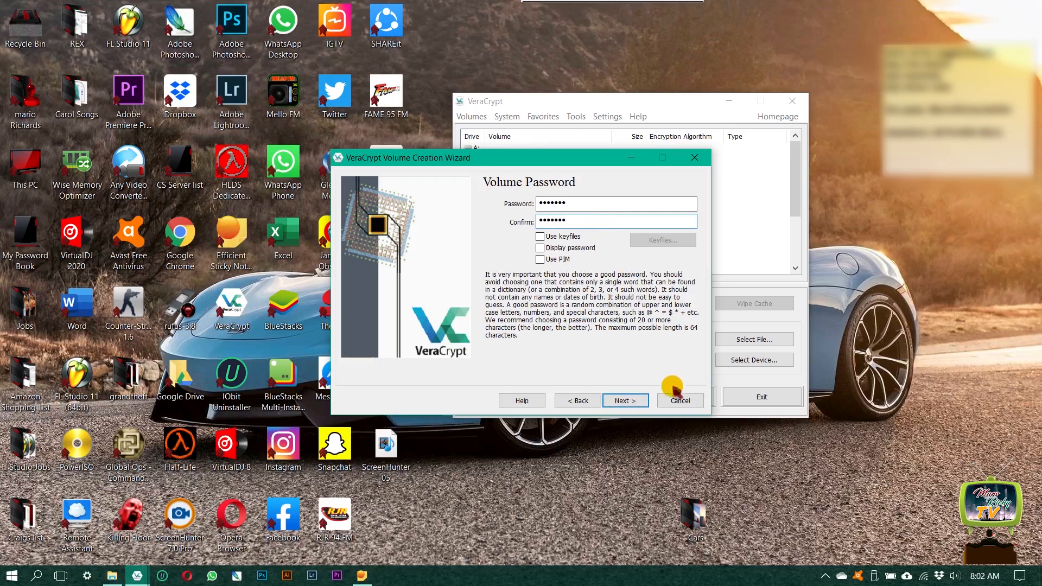
# - Submit the volume password and accept the short-password warning
pyautogui.click(624, 400)
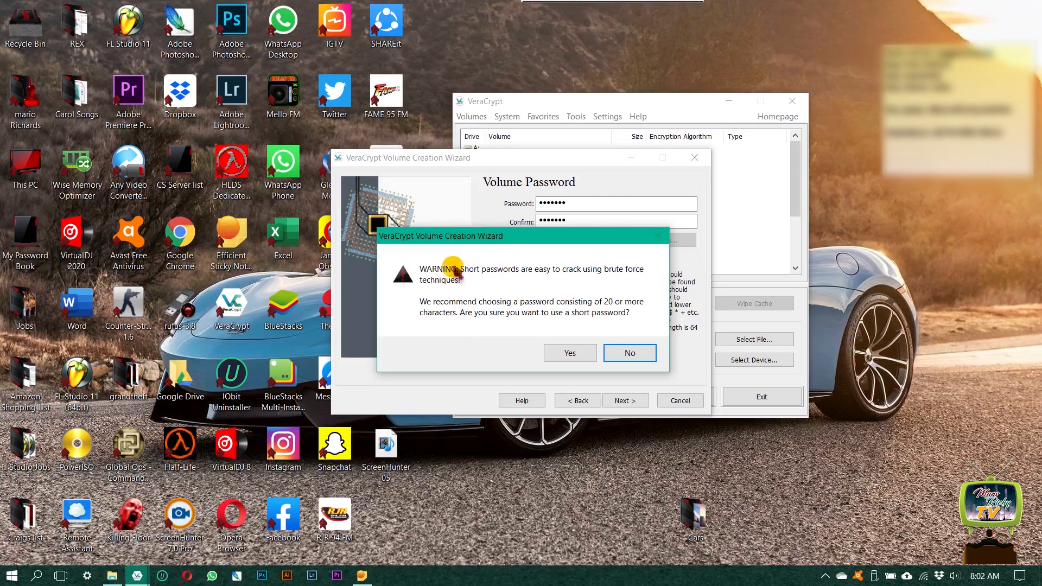
pyautogui.moveTo(528, 276)
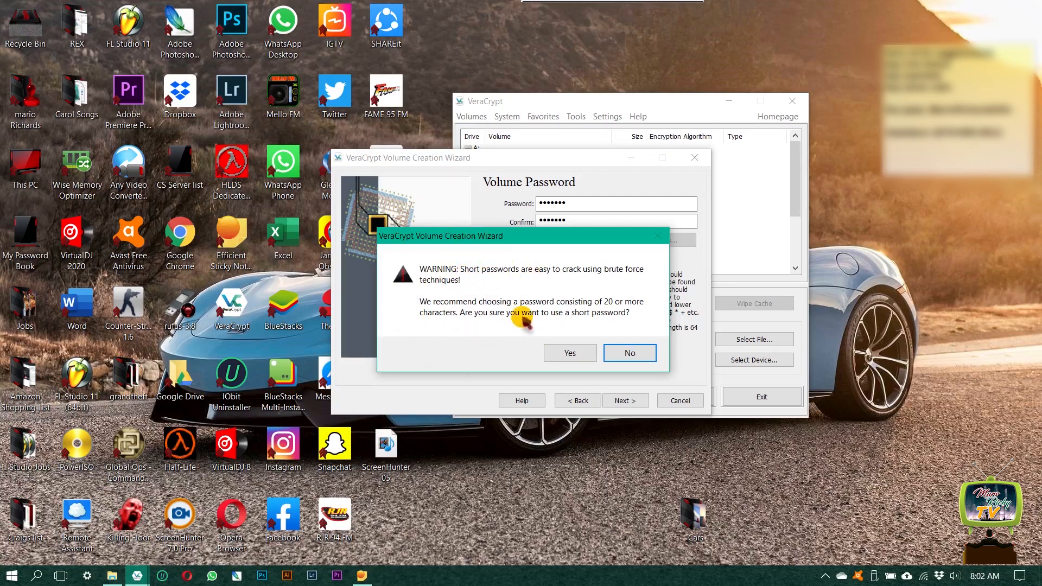
pyautogui.moveTo(492, 278)
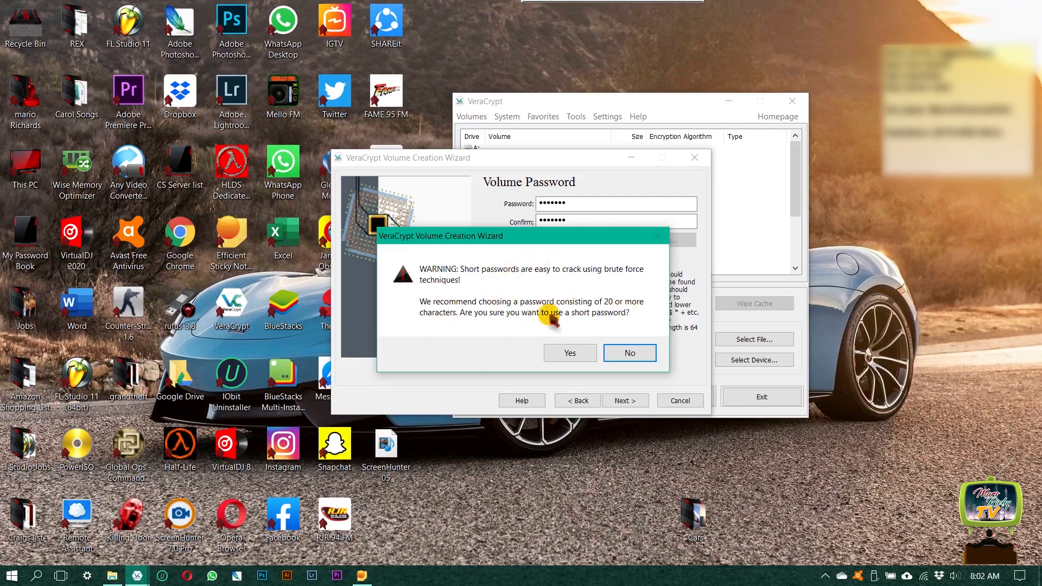
pyautogui.moveTo(585, 385)
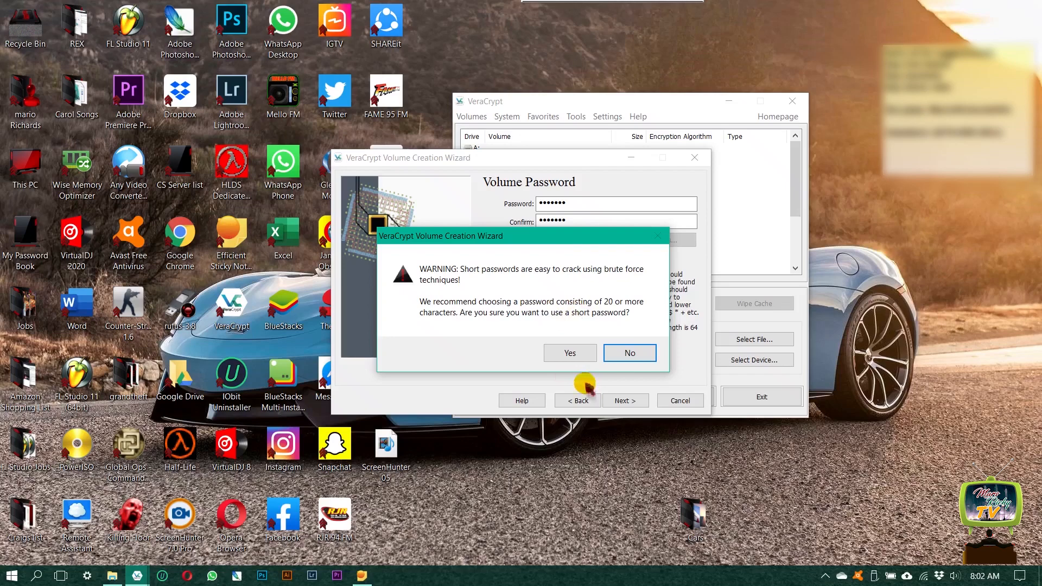
pyautogui.click(569, 353)
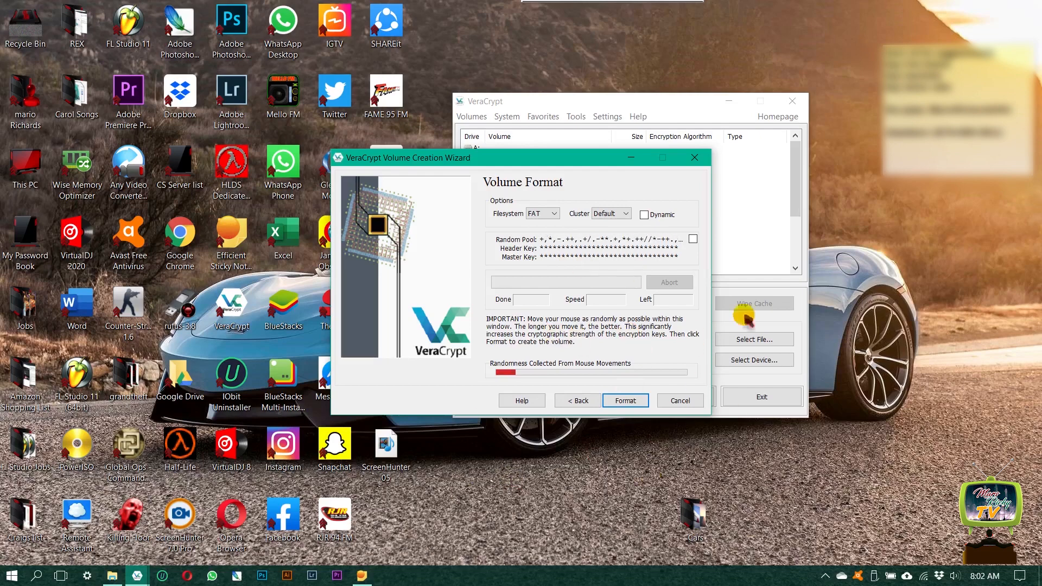
pyautogui.moveTo(522, 292)
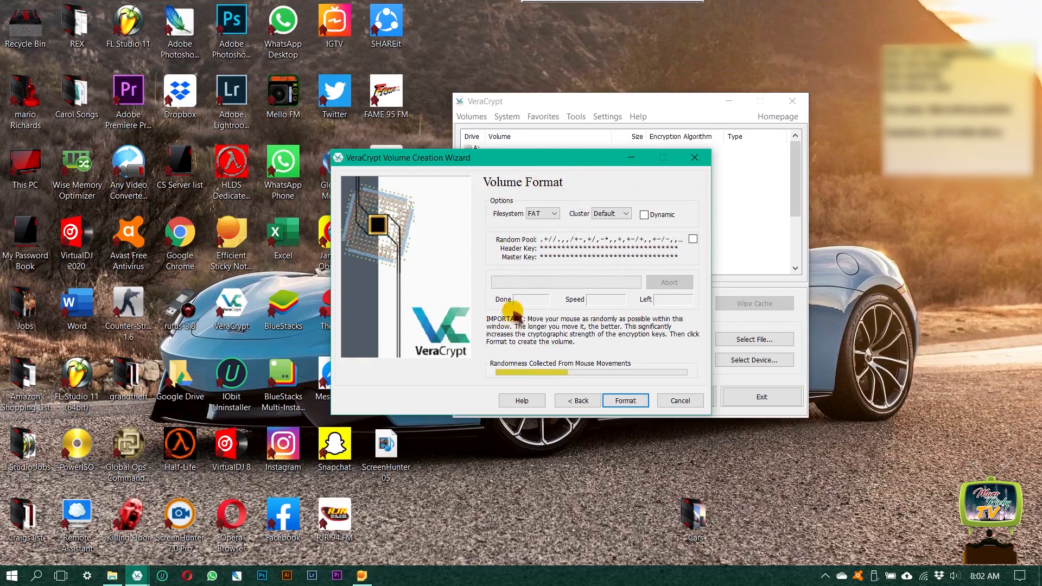
pyautogui.moveTo(601, 303)
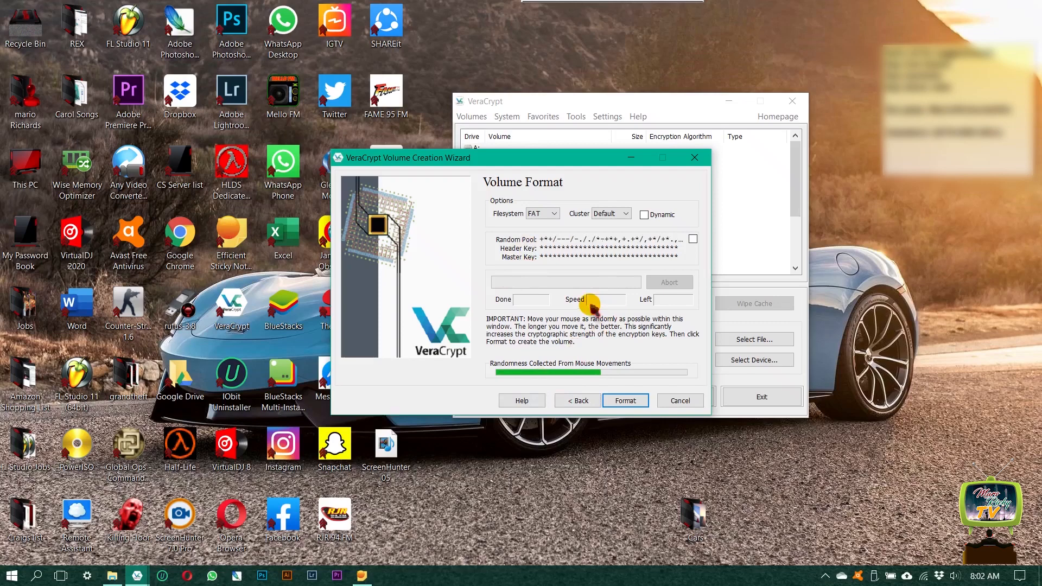
pyautogui.moveTo(615, 229)
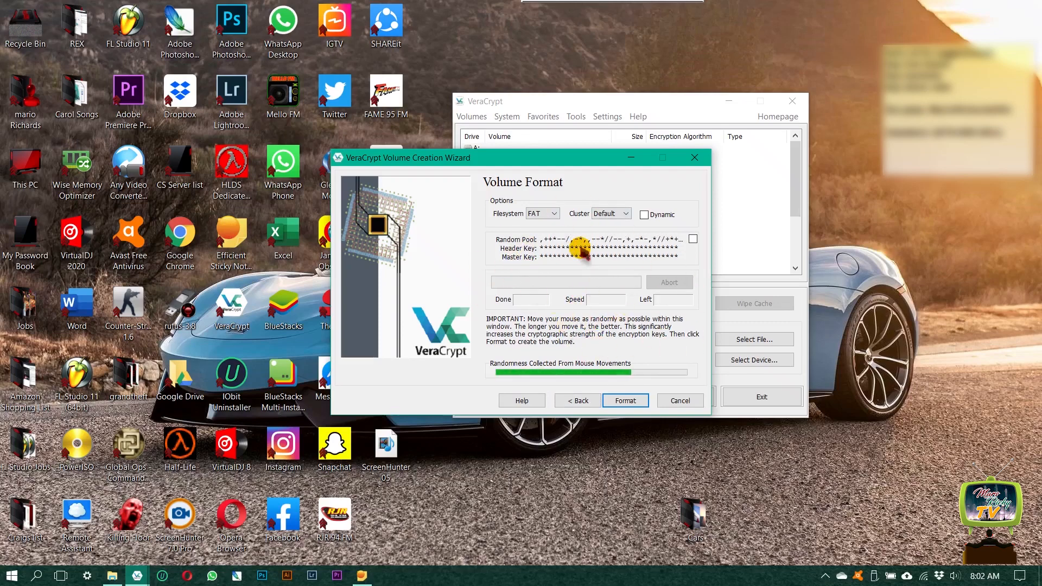
pyautogui.moveTo(585, 250)
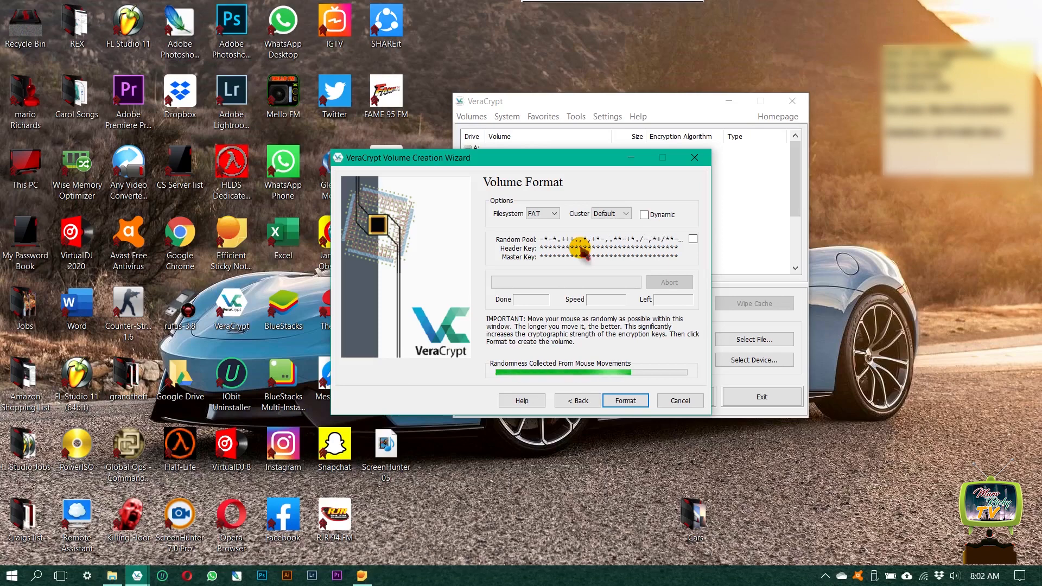
pyautogui.moveTo(542, 279)
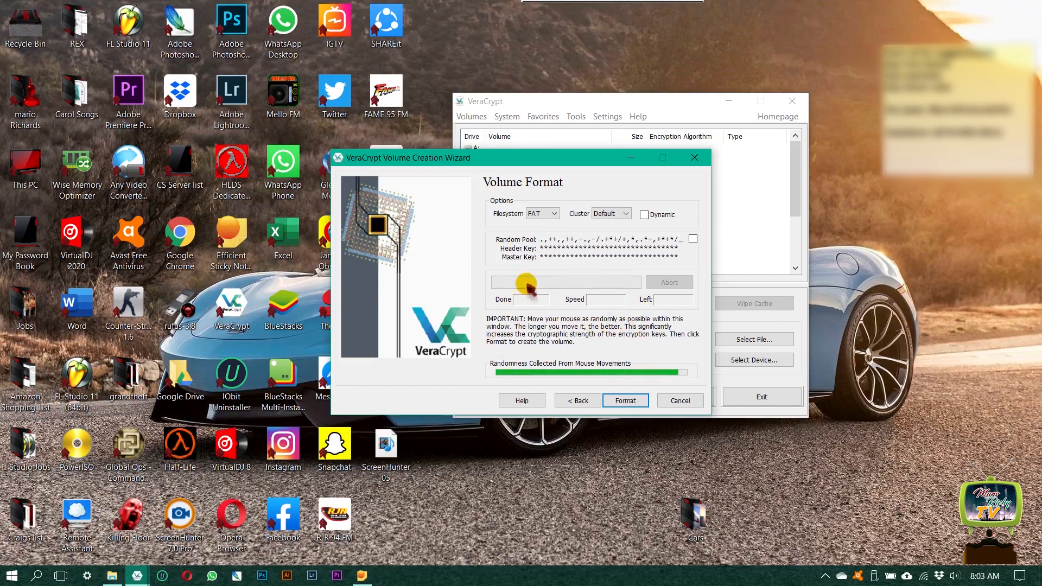
pyautogui.moveTo(601, 293)
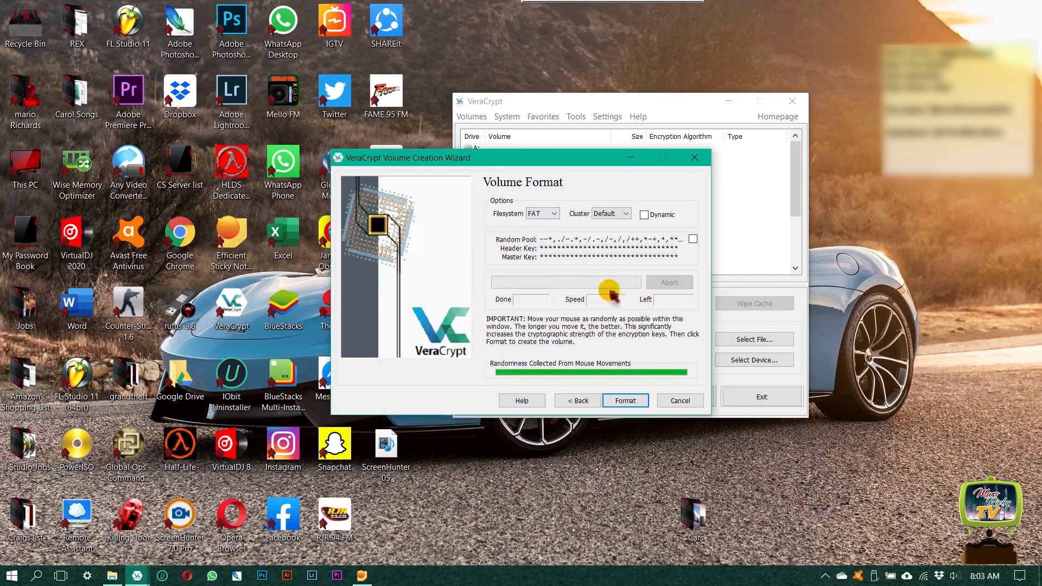
pyautogui.moveTo(457, 241)
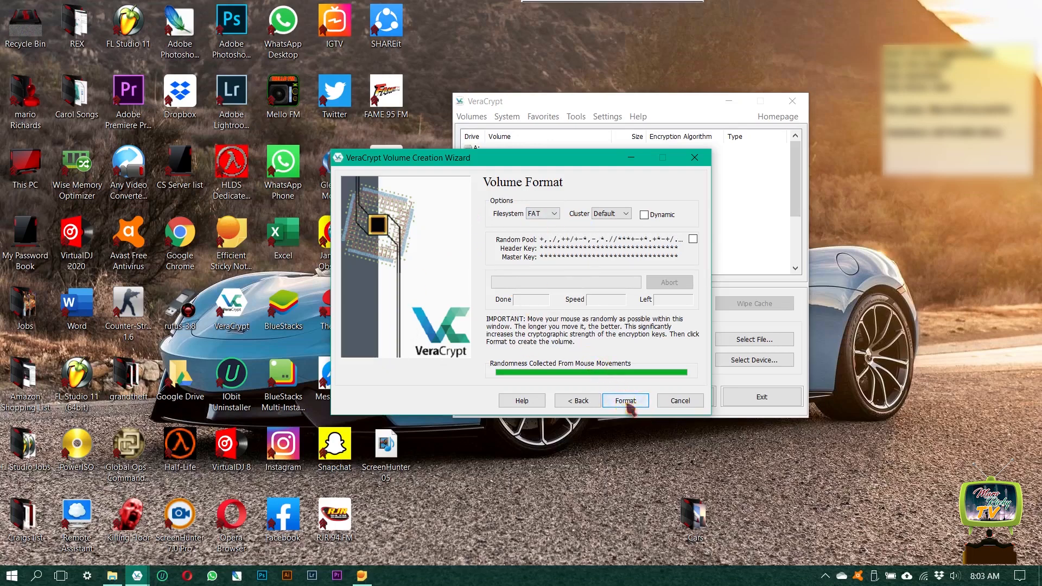
# - Format the Test volume, acknowledge success, and exit the wizard
pyautogui.click(625, 400)
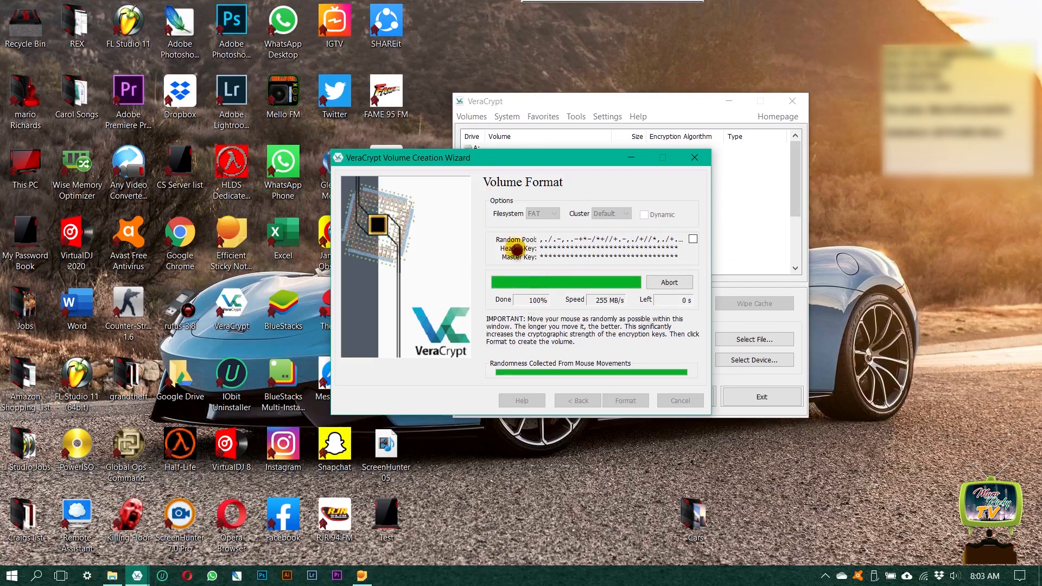
pyautogui.moveTo(573, 203)
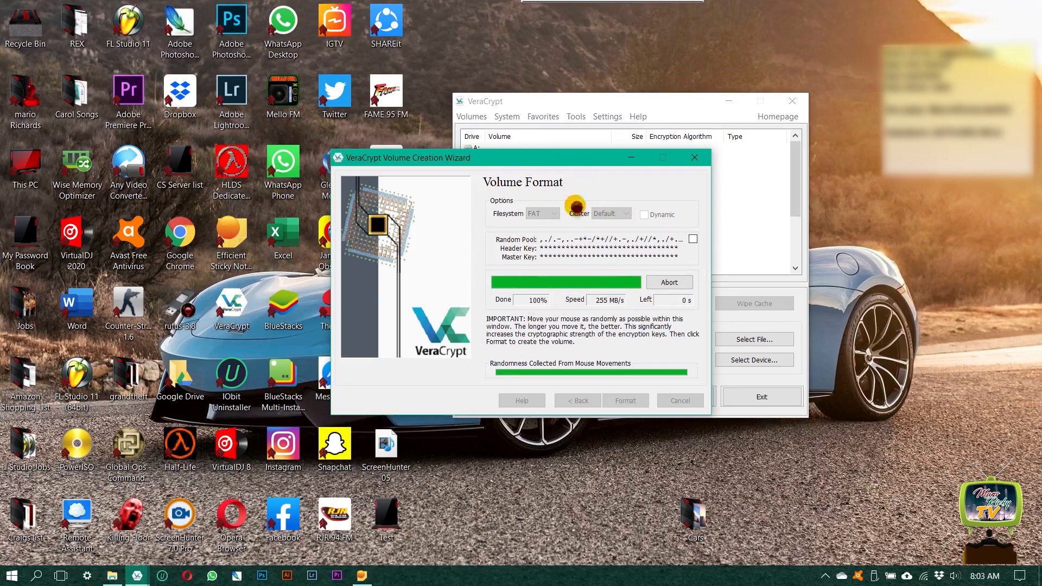
pyautogui.moveTo(578, 240)
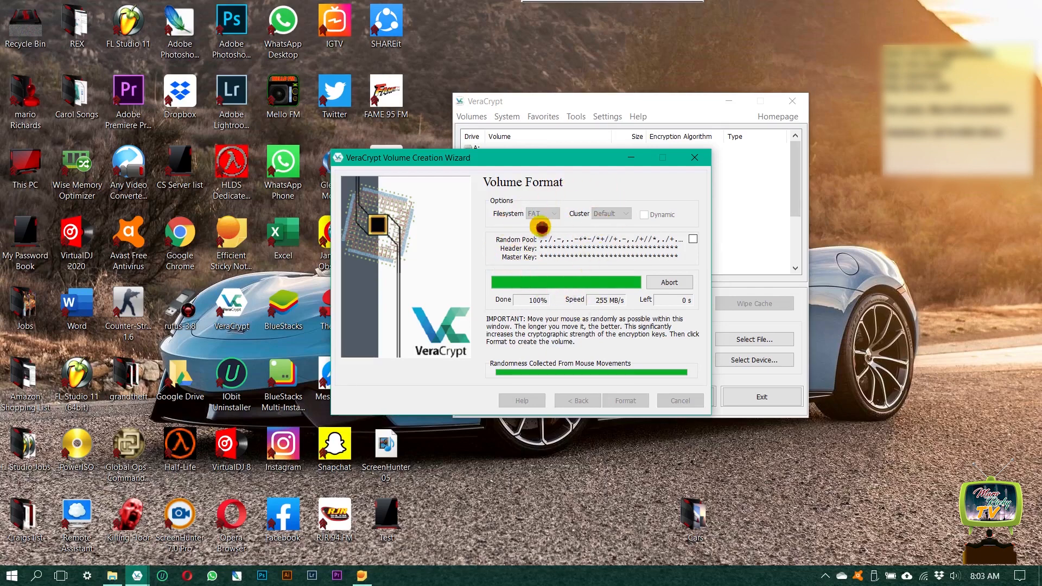
pyautogui.moveTo(595, 258)
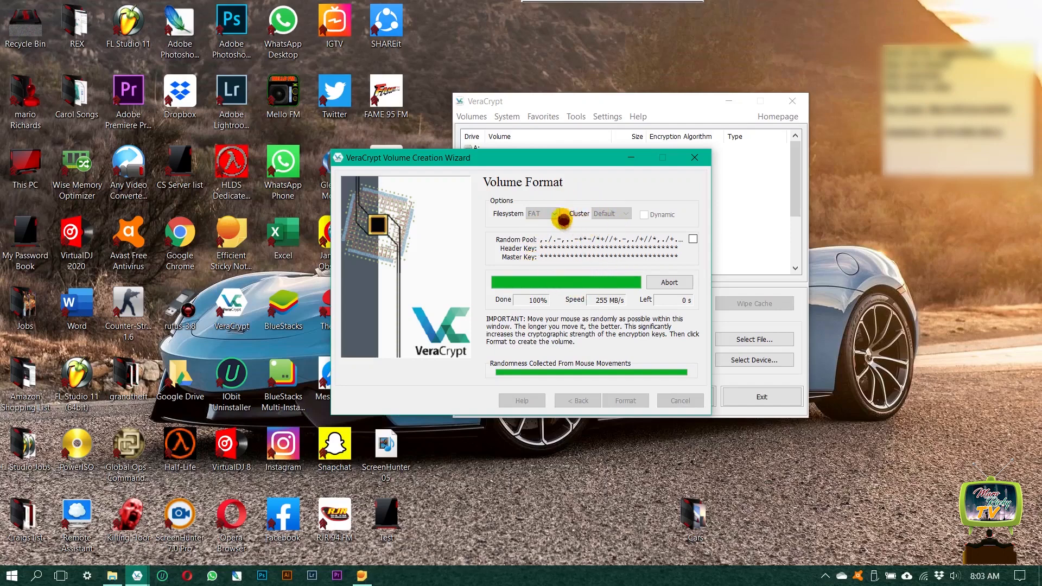
pyautogui.moveTo(561, 287)
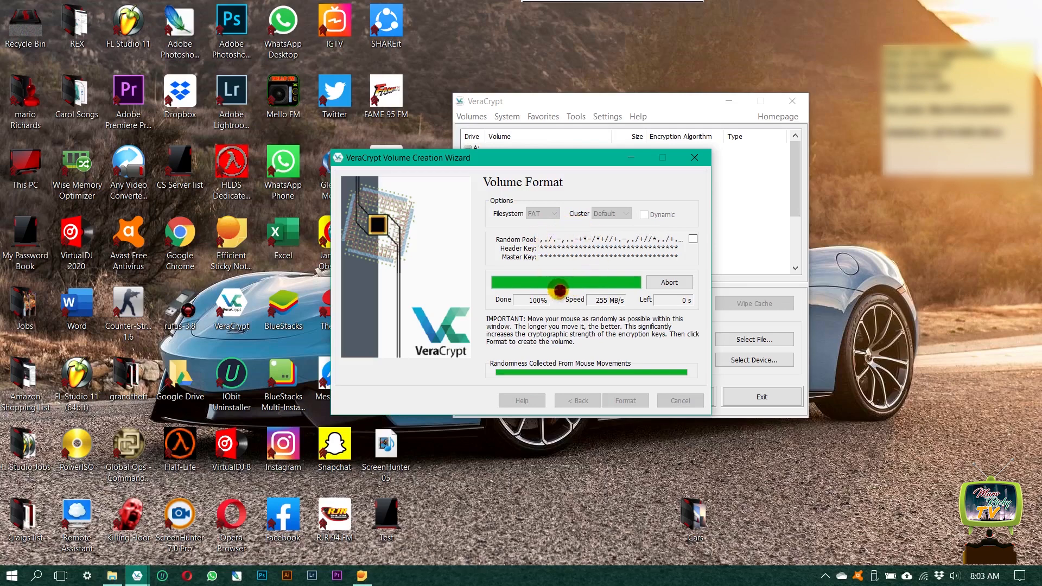
pyautogui.moveTo(560, 267)
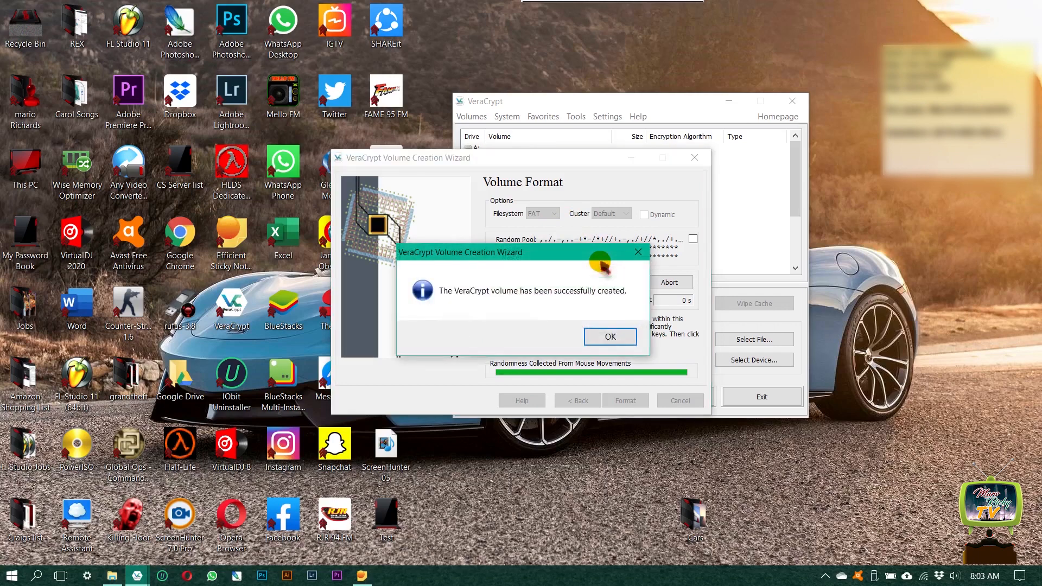
pyautogui.moveTo(542, 311)
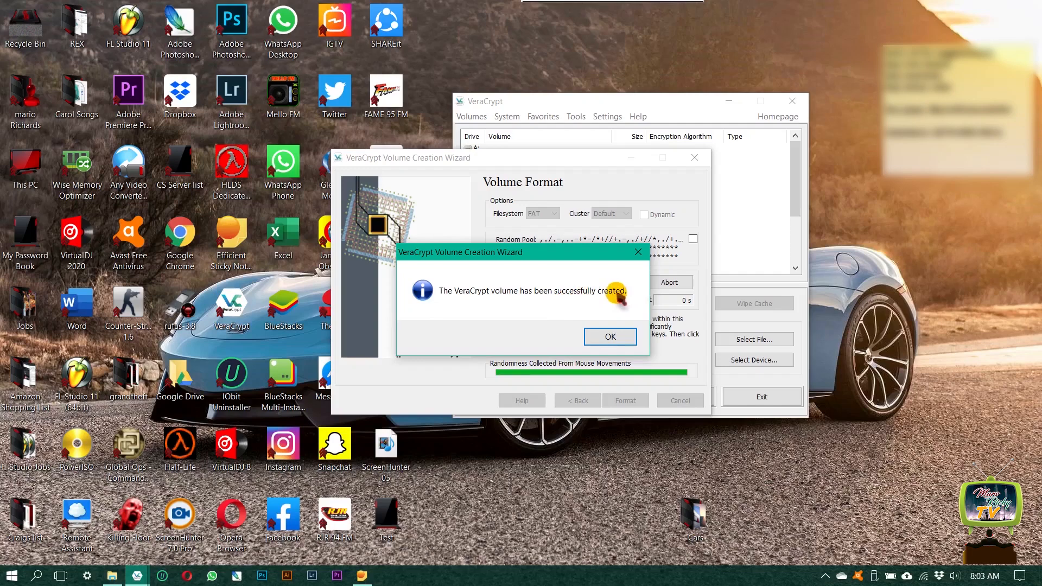
pyautogui.click(608, 336)
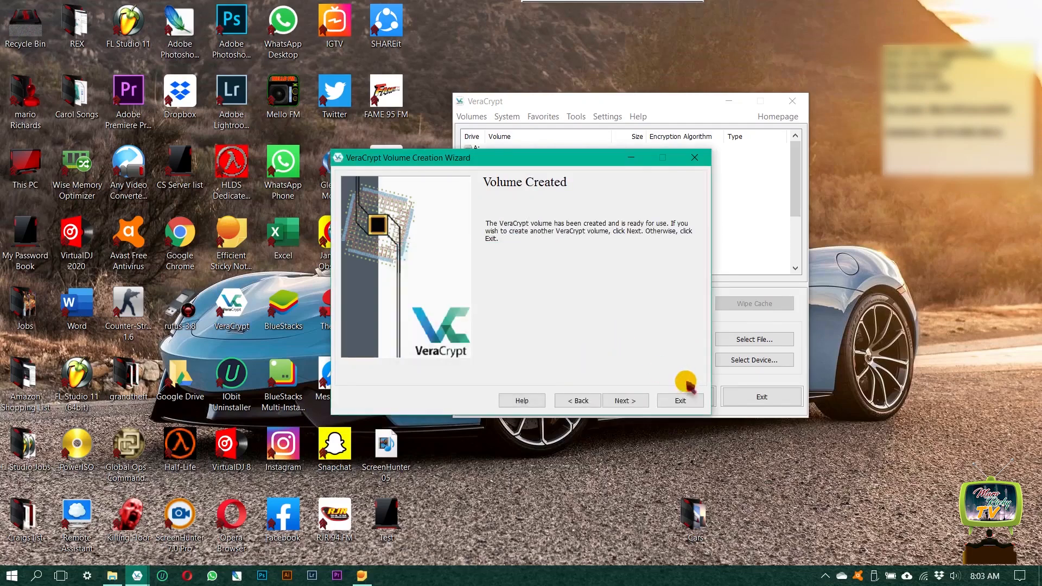
pyautogui.click(679, 400)
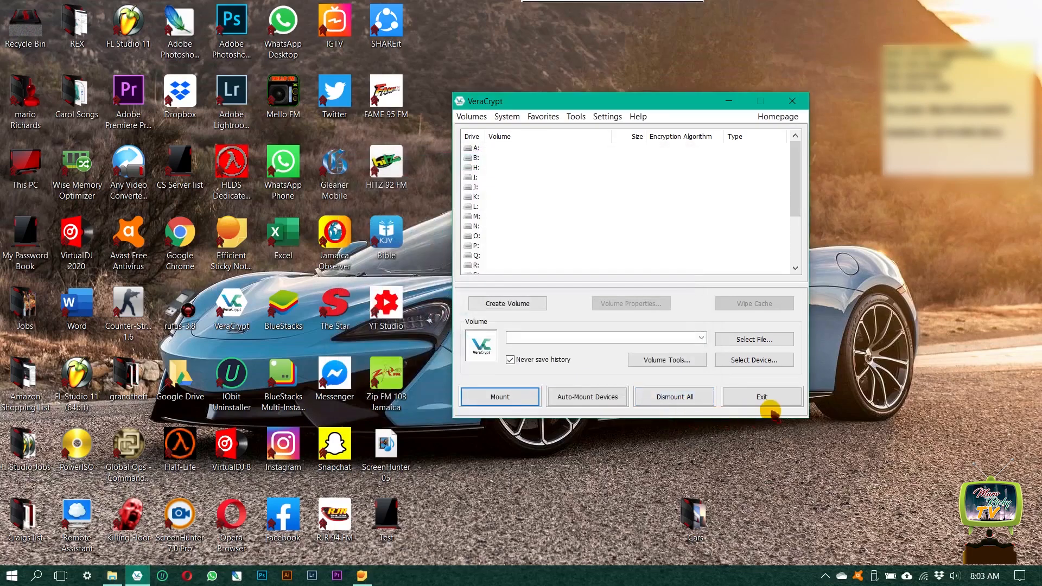
pyautogui.moveTo(567, 381)
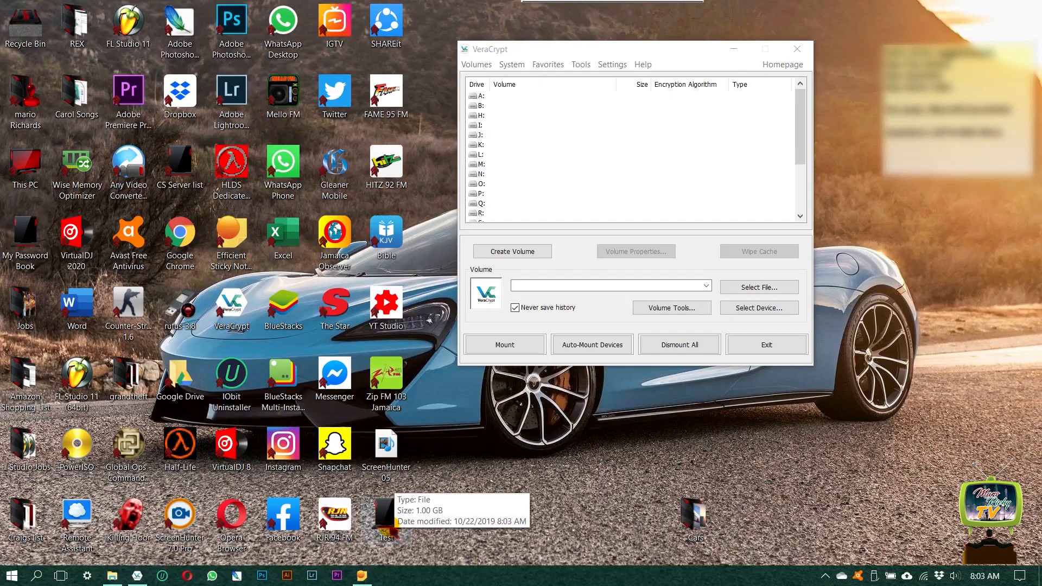
# - Load the Test container, mount it as drive A:, and confirm the password
pyautogui.doubleClick(385, 521)
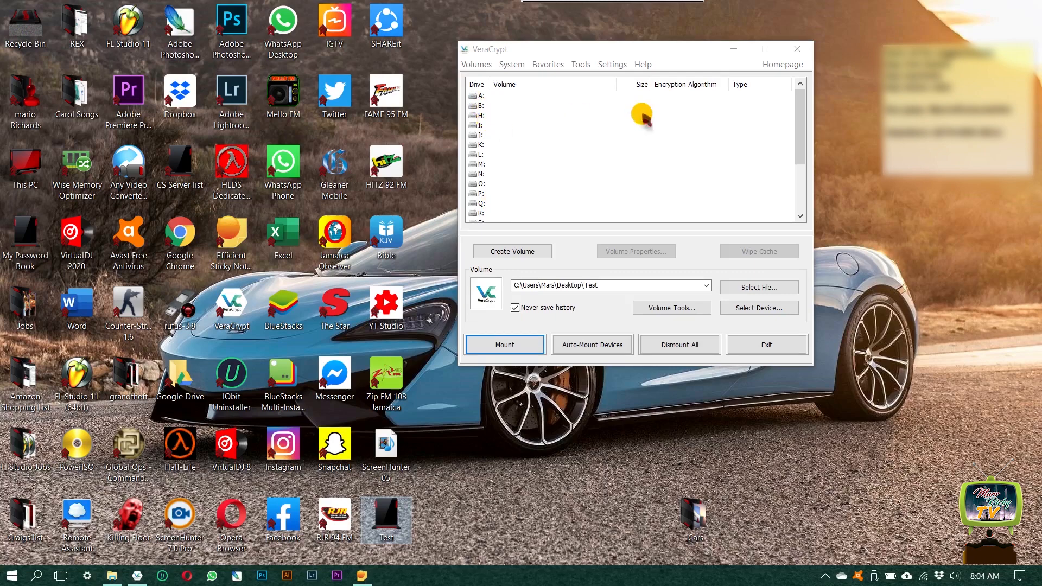
pyautogui.moveTo(477, 231)
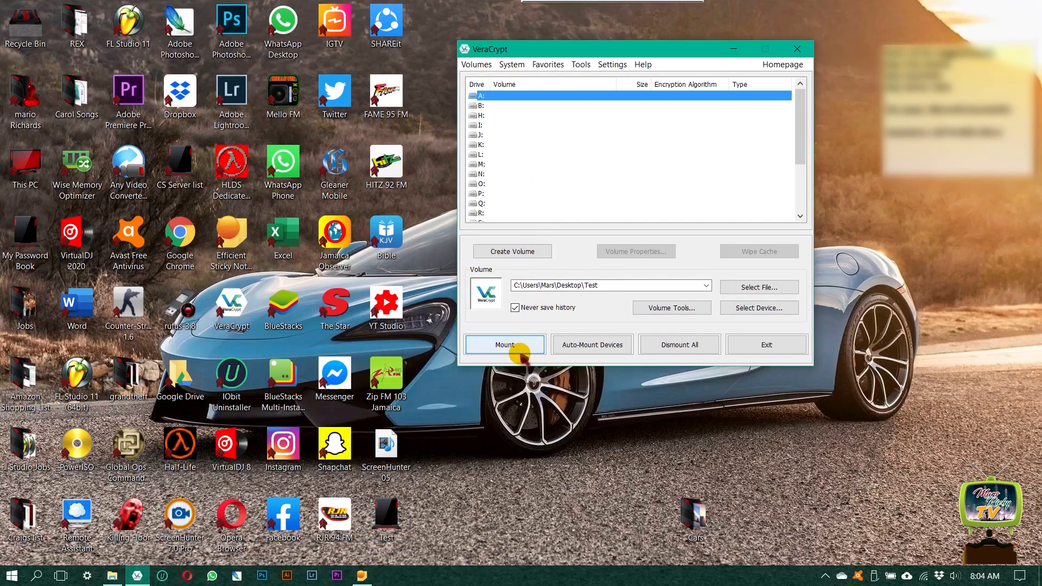
pyautogui.click(503, 344)
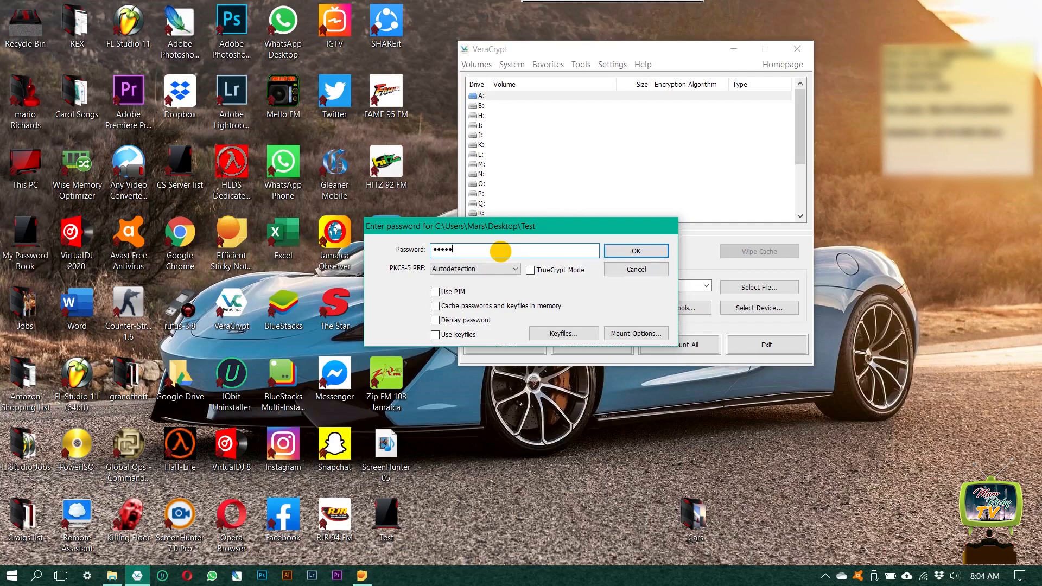
pyautogui.write('•')
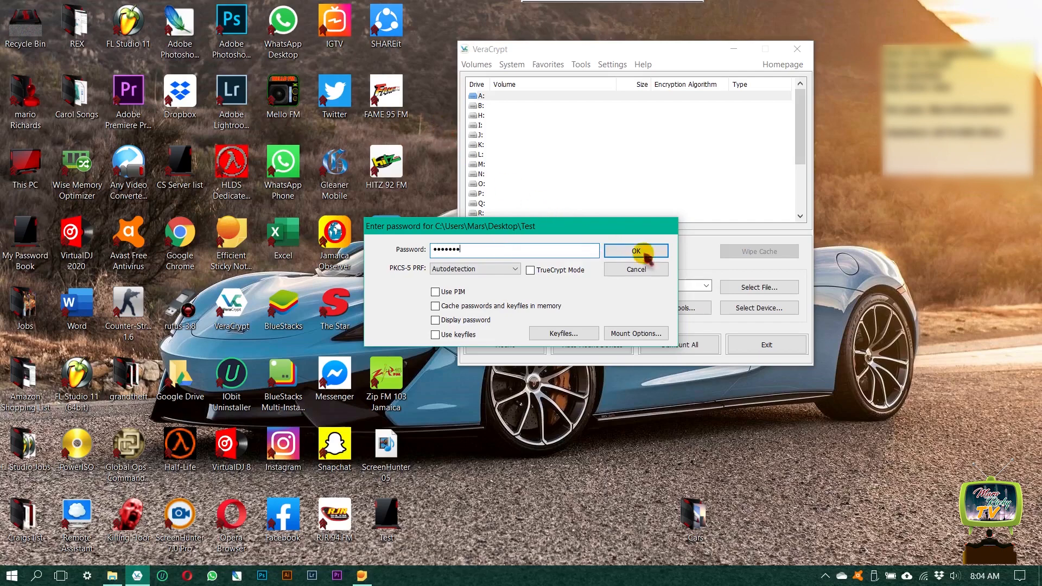
pyautogui.click(634, 252)
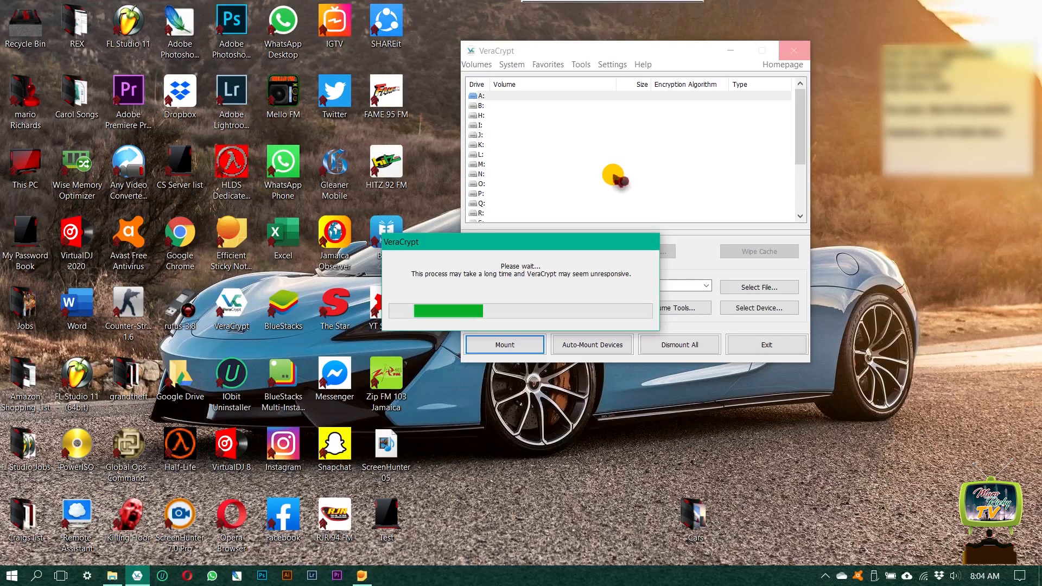
# - Open the mounted drive A: and paste the Cars folder into it
pyautogui.click(504, 344)
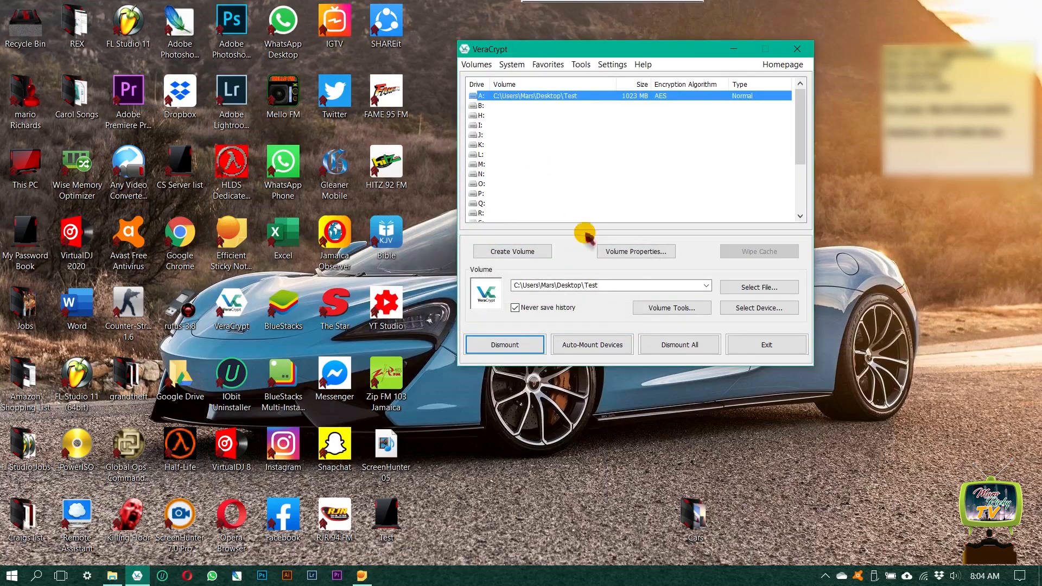
pyautogui.moveTo(525, 117)
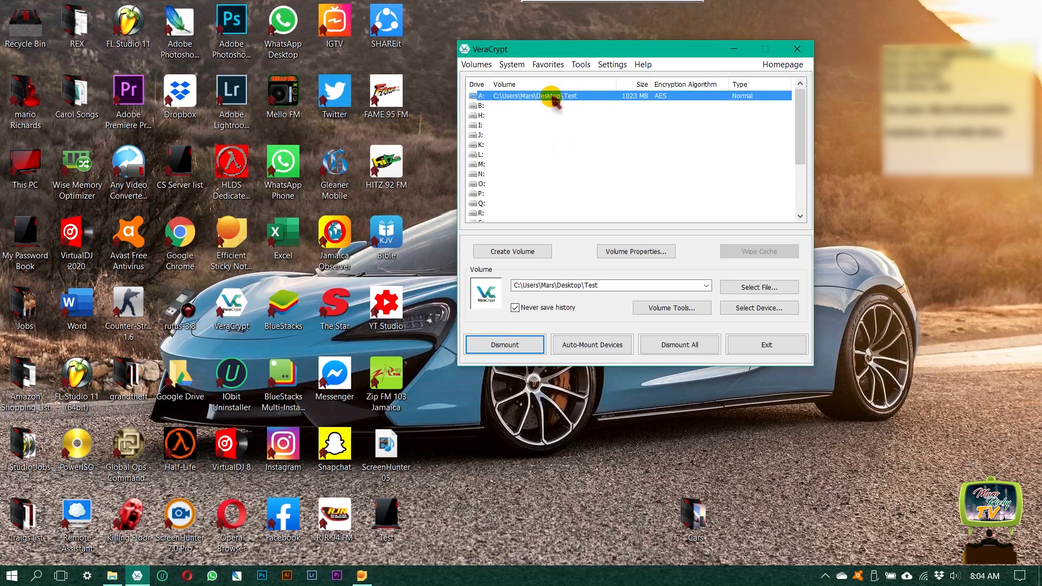
pyautogui.moveTo(565, 101)
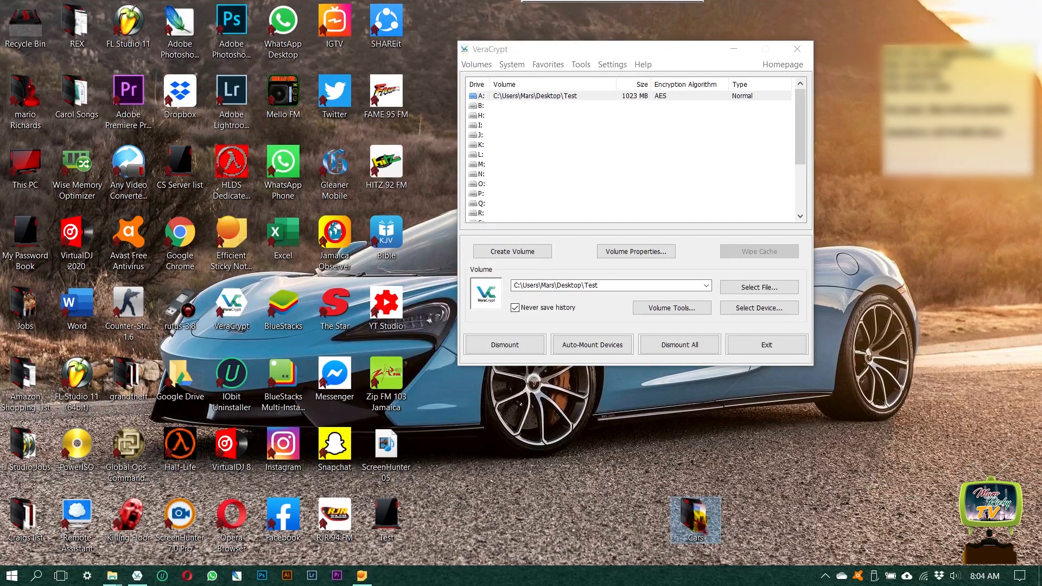
pyautogui.rightClick(695, 521)
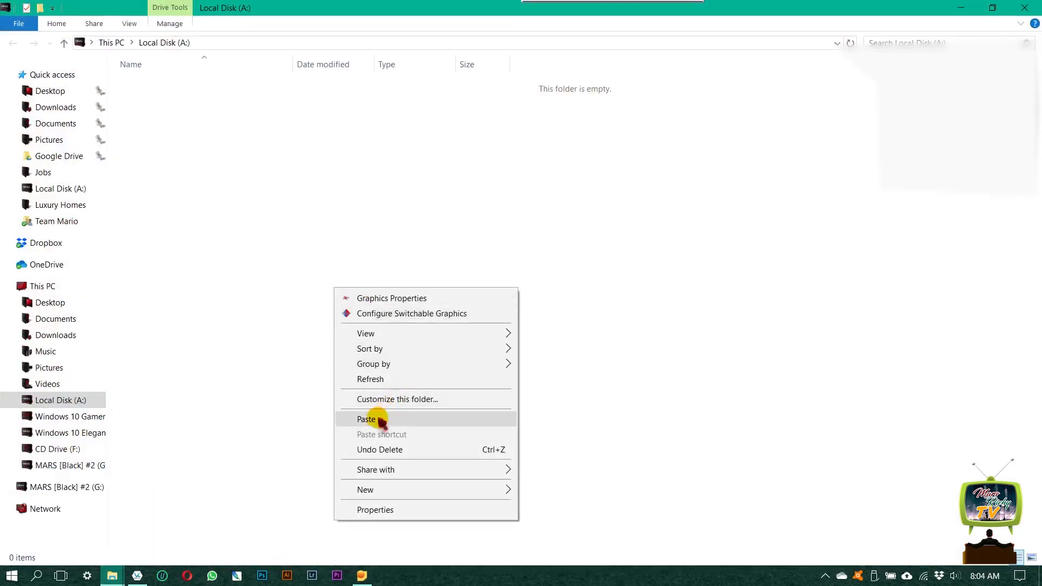
pyautogui.click(367, 418)
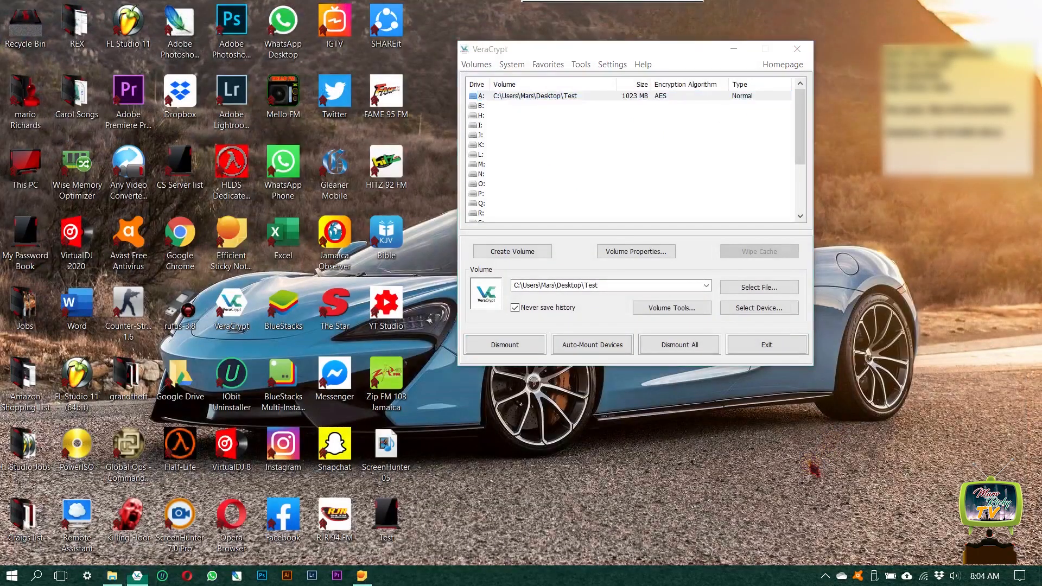
# - Force-dismount the Test volume from drive A: despite files in use
pyautogui.click(504, 344)
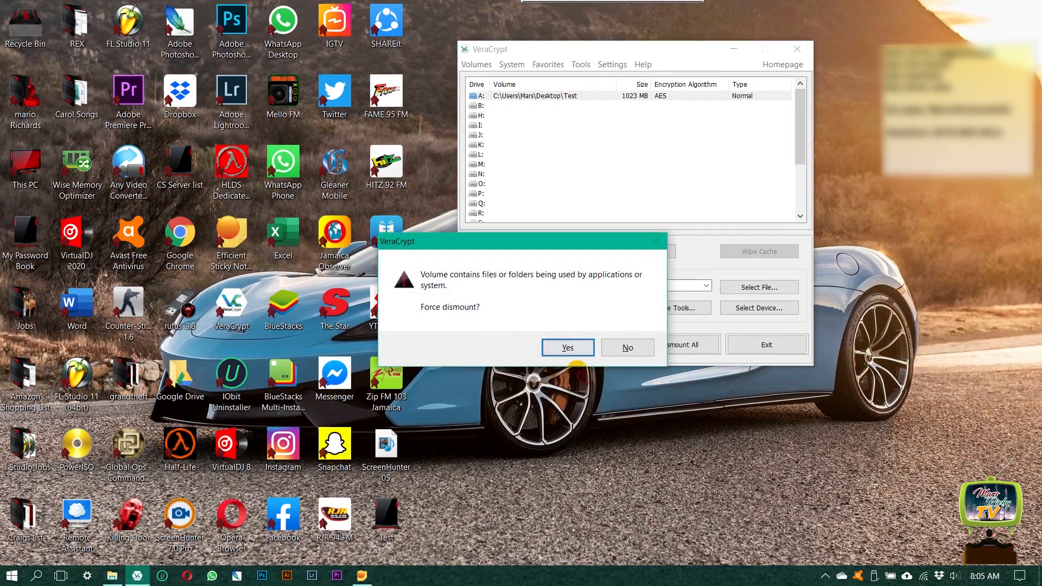
pyautogui.click(566, 348)
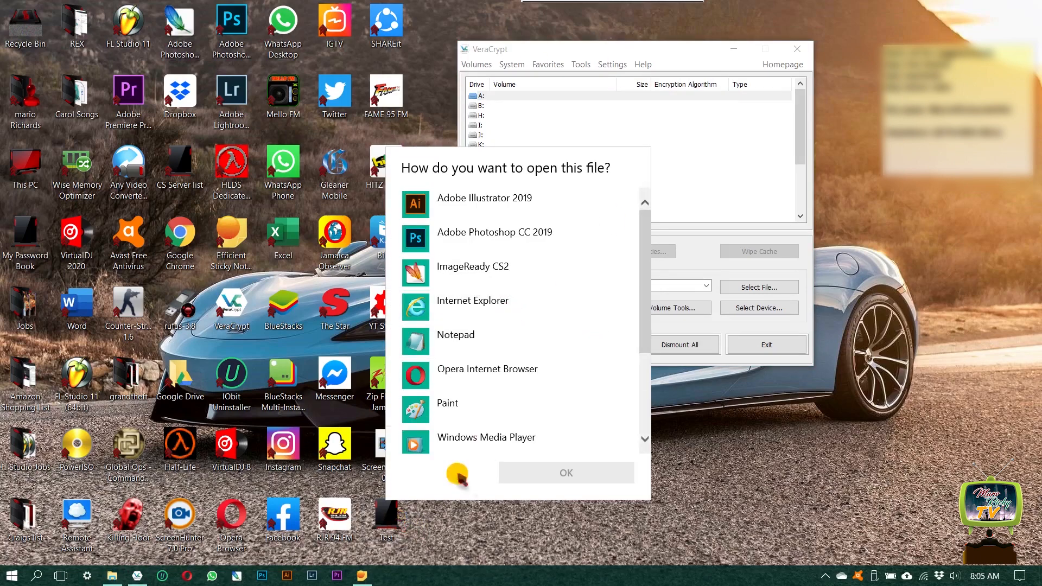
pyautogui.scroll(-3)
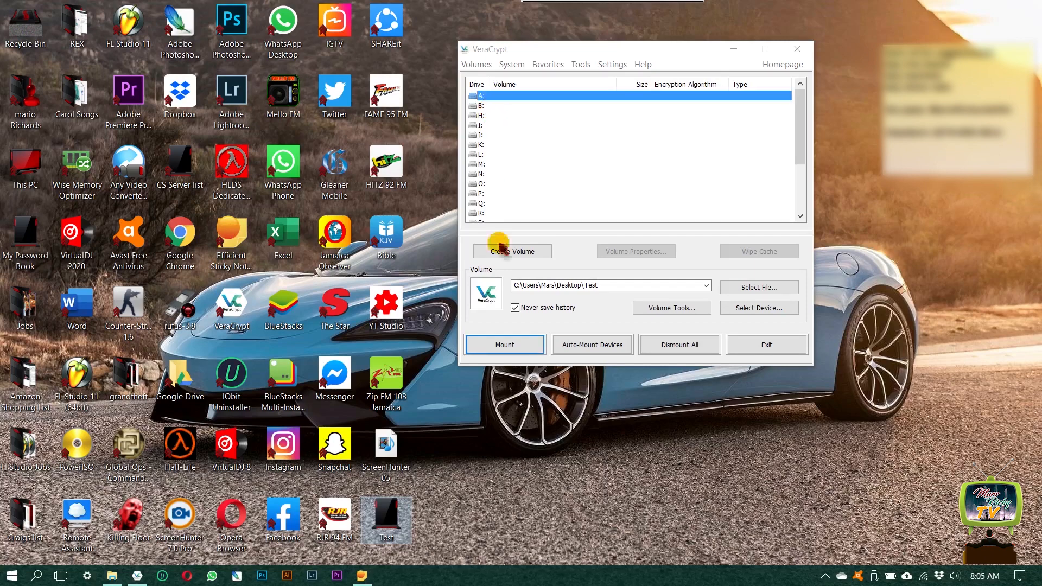
# - Mount the Test container on drive A: by entering its password
pyautogui.click(504, 344)
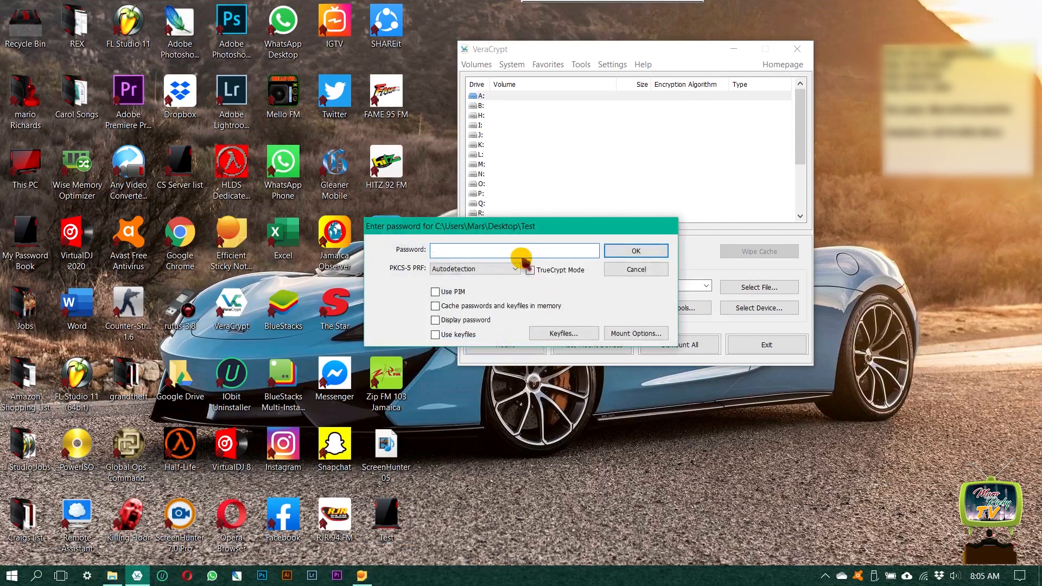
pyautogui.write('••')
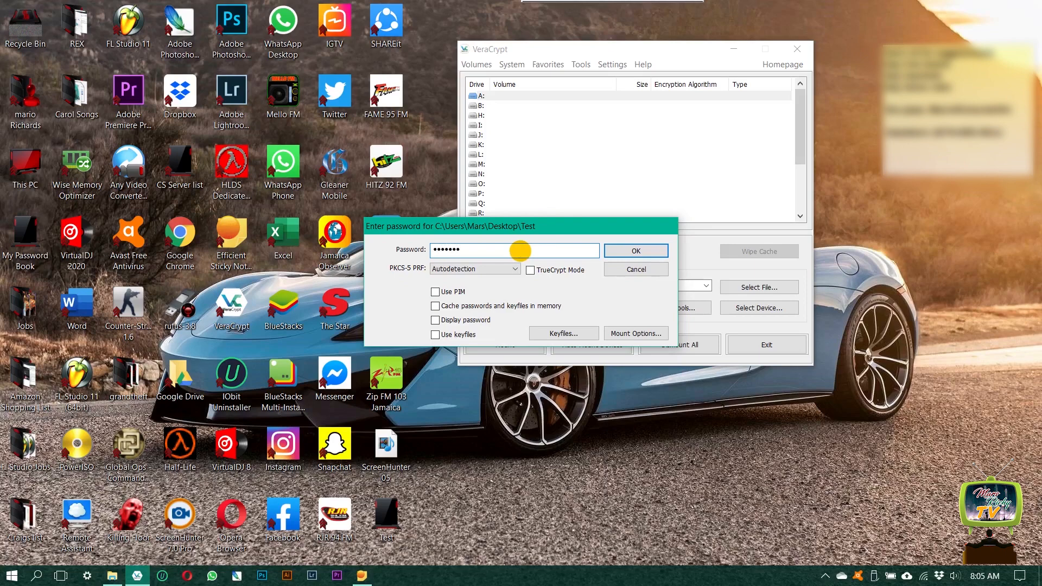
pyautogui.click(634, 251)
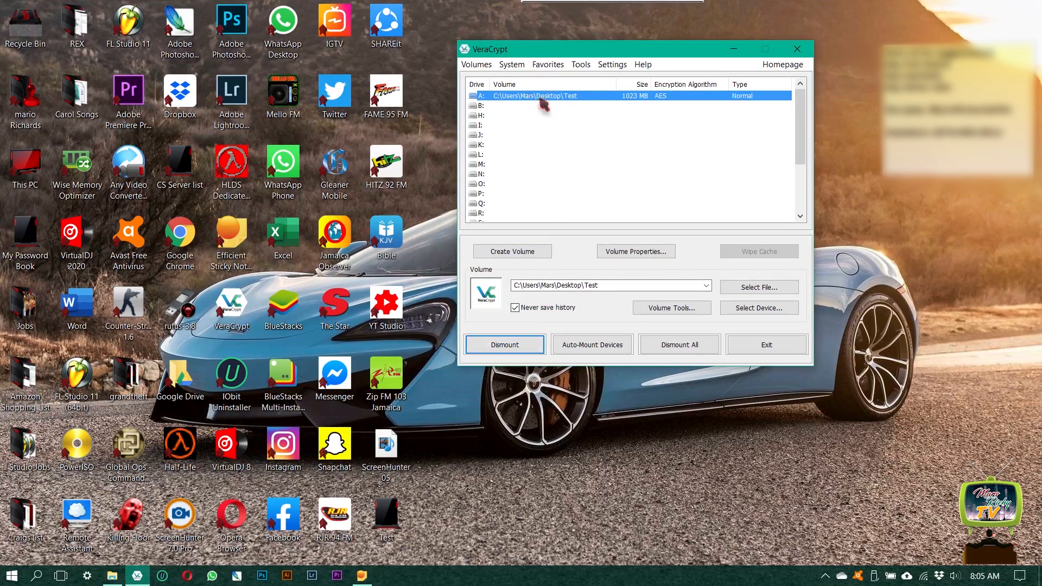
# - Confirm the Cars folder is on drive A:, then check Local Disk (A:) shows 0.99 GB in This PC
pyautogui.doubleClick(532, 95)
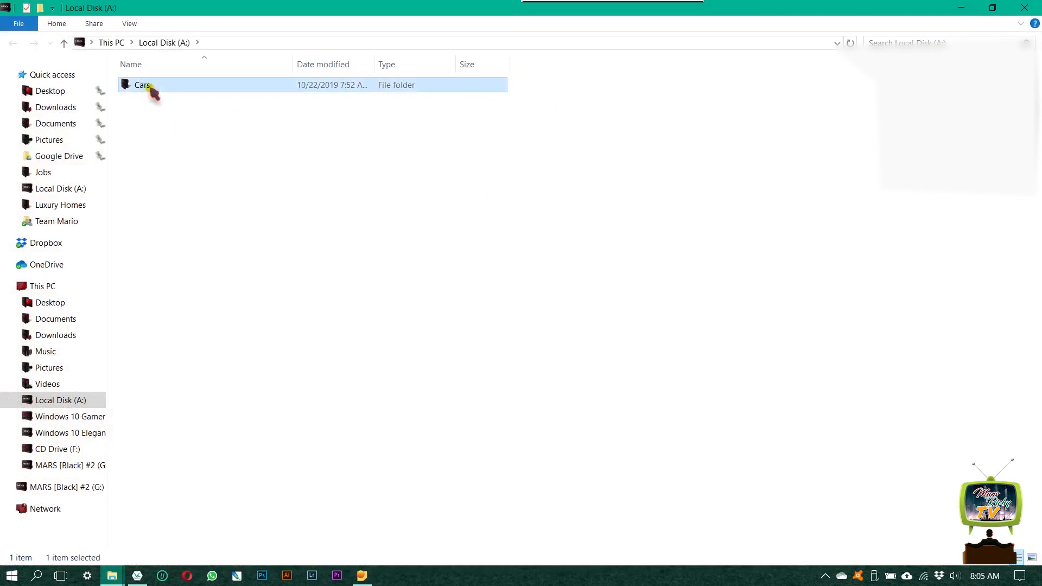
pyautogui.doubleClick(142, 85)
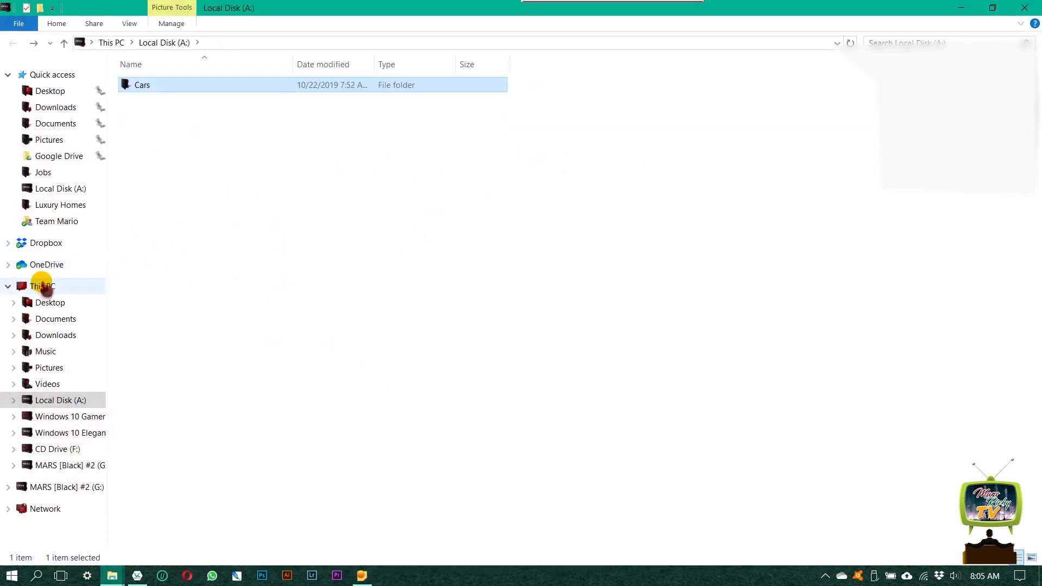
pyautogui.click(41, 286)
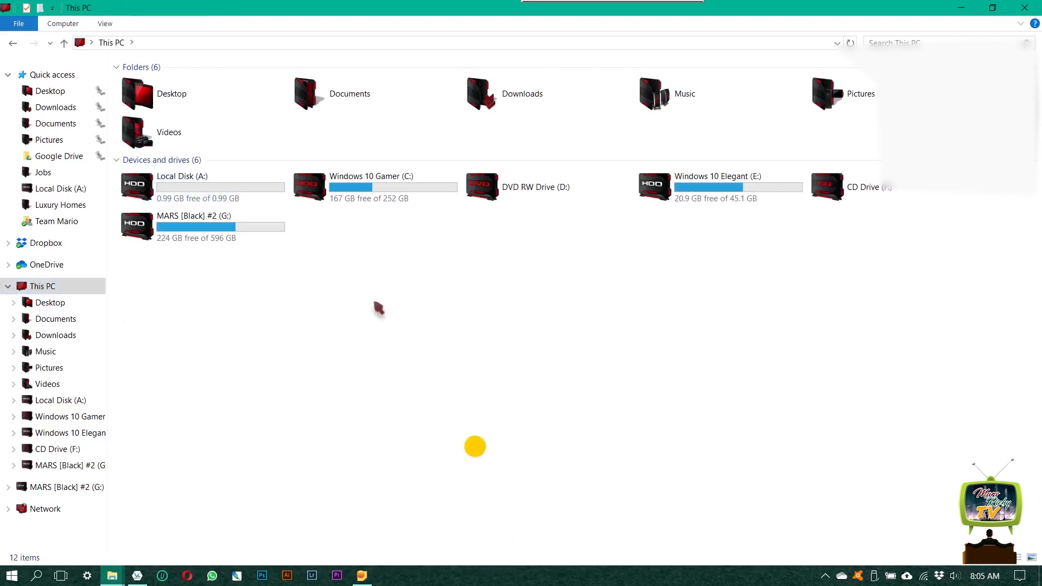
pyautogui.click(199, 186)
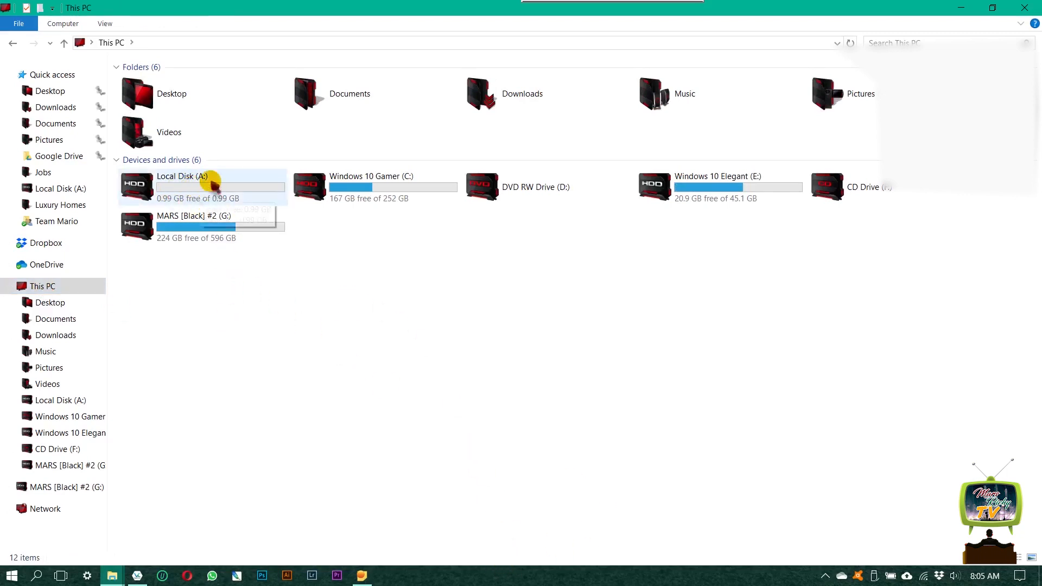
pyautogui.moveTo(212, 210)
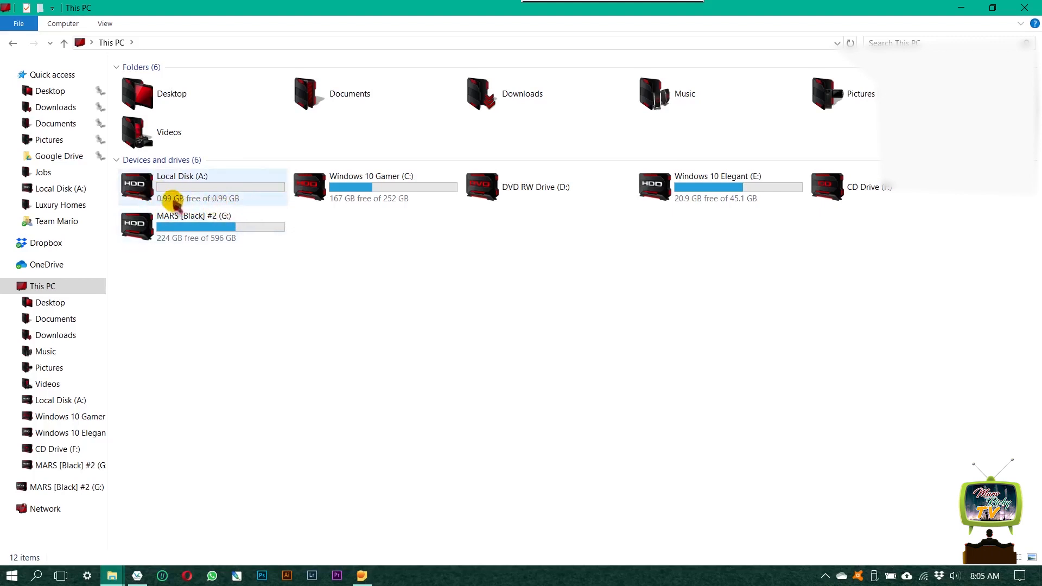
pyautogui.moveTo(219, 198)
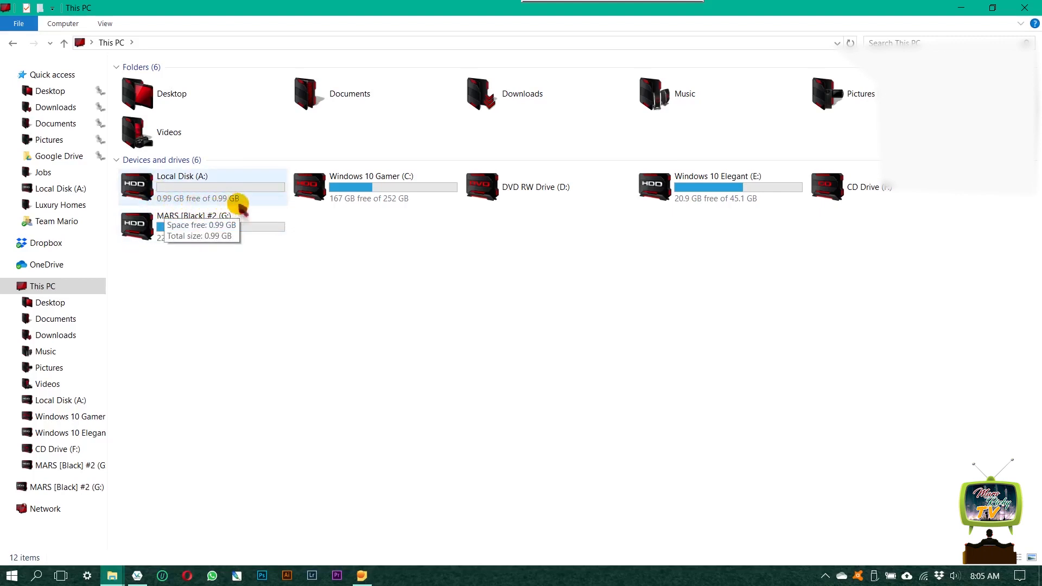
pyautogui.doubleClick(181, 187)
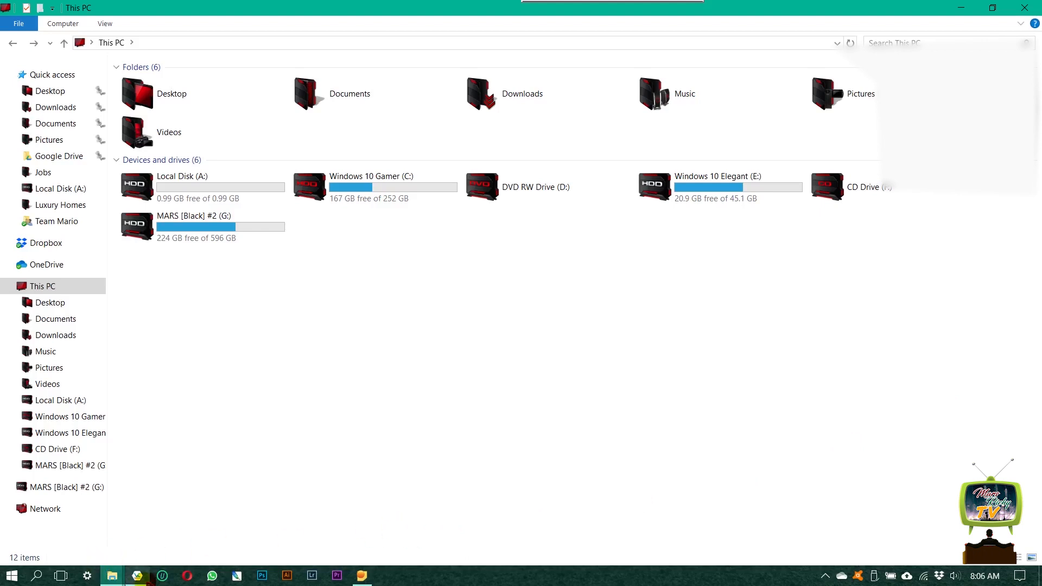
# - Dismount the Test volume from drive A: and dismiss the VeraCrypt window
pyautogui.click(137, 576)
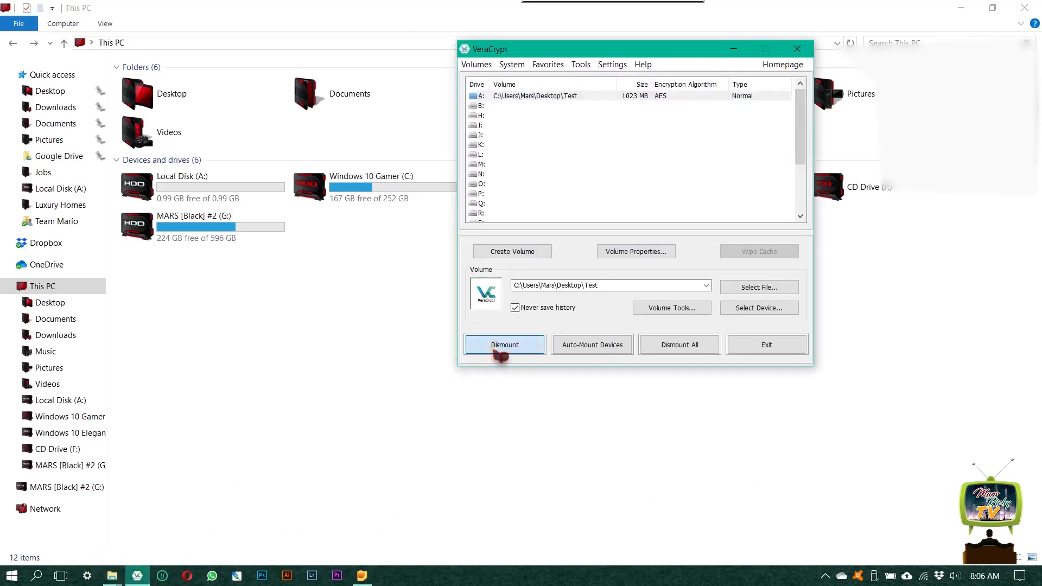
pyautogui.click(504, 344)
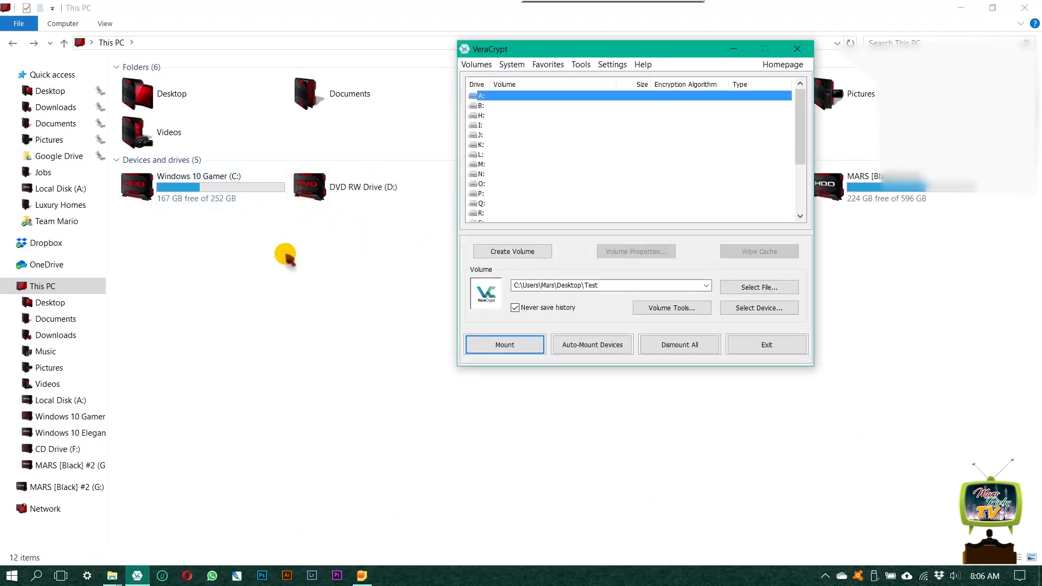
pyautogui.click(796, 48)
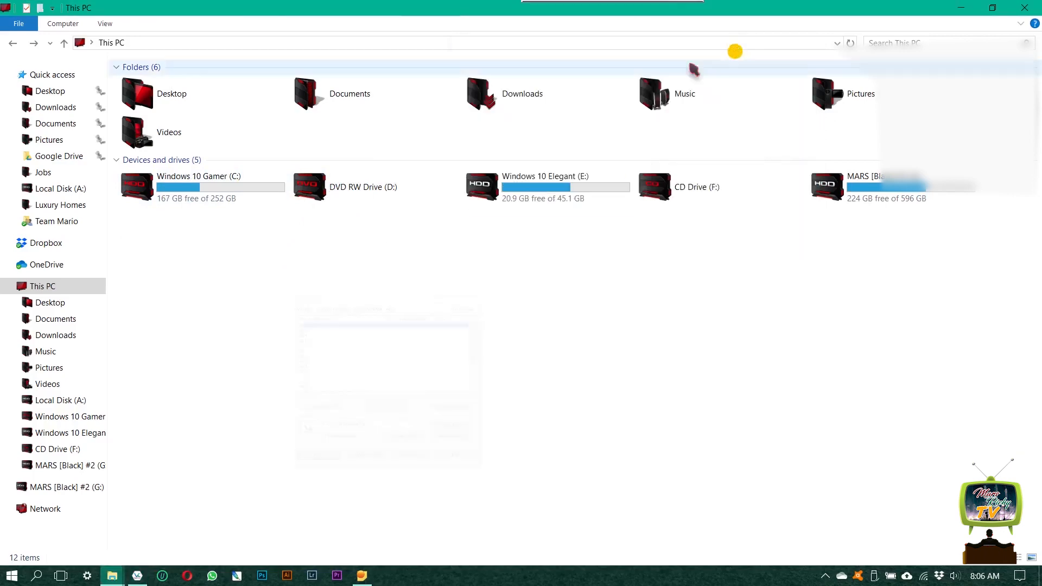